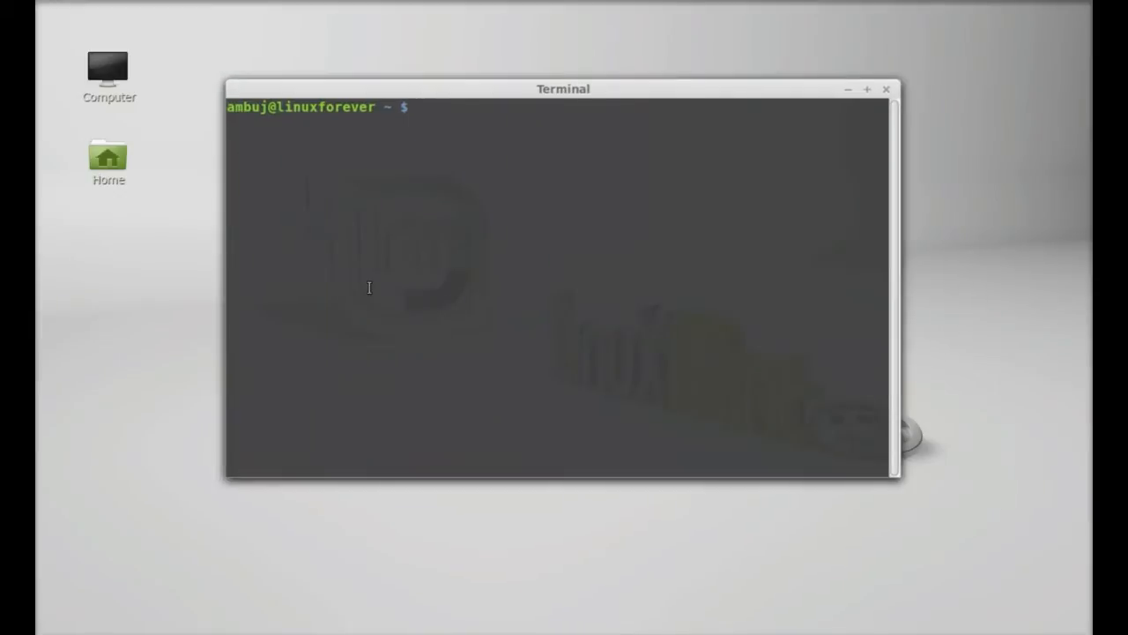
Add the PPA with sudo add-apt-repository ppa:dockbar-main/ppa, correcting a typo mid-command
text(sudo add-apt)
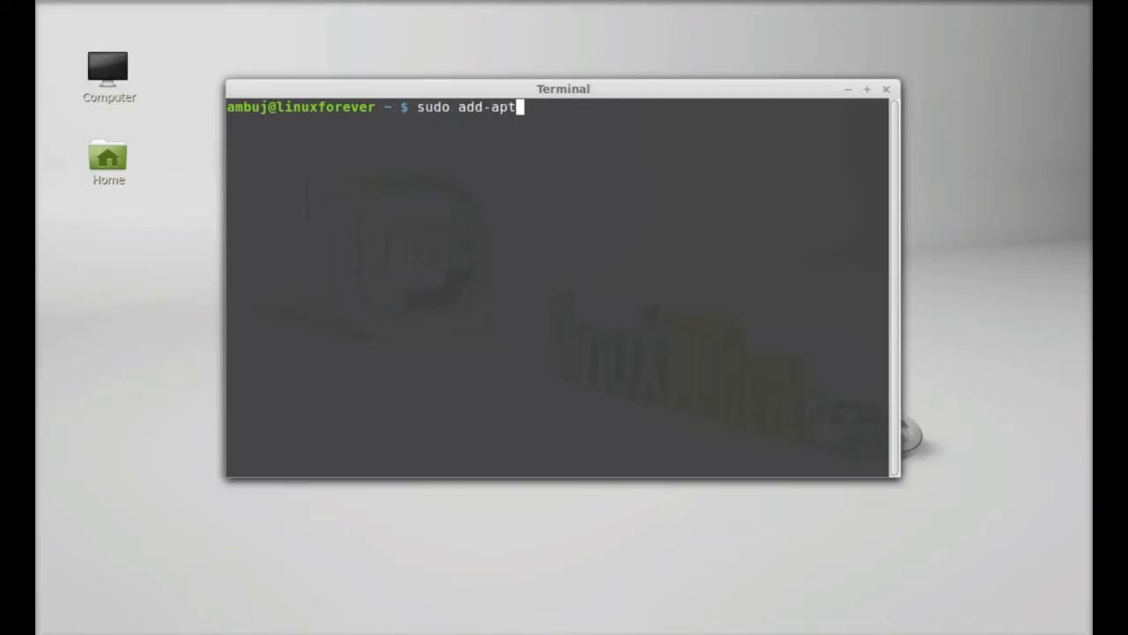
text(-reposio)
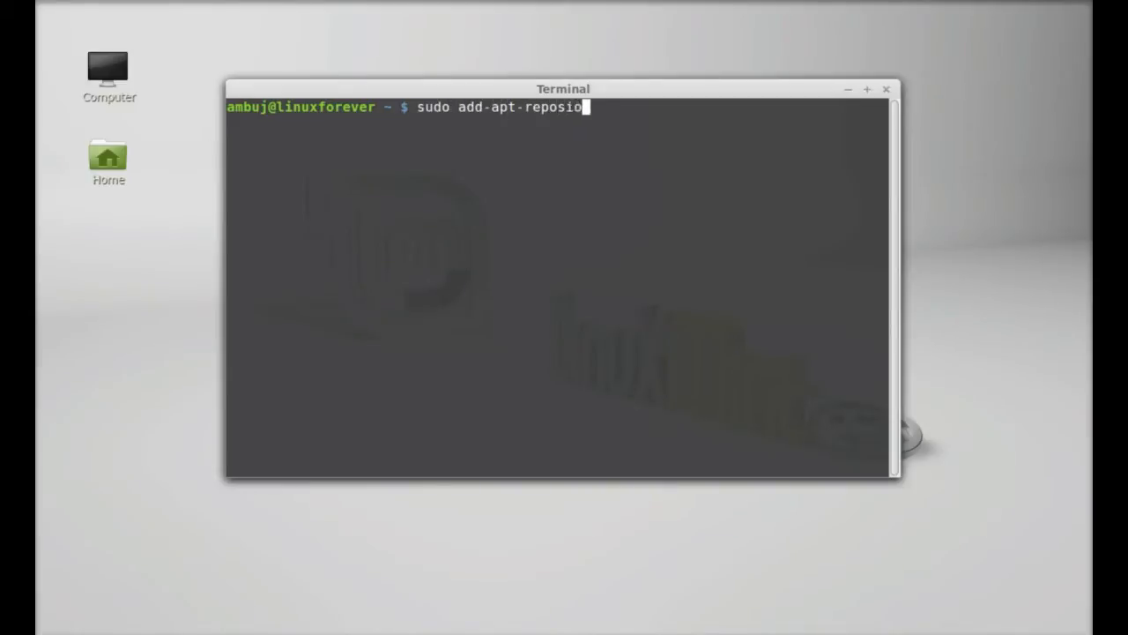
key(BackSpace)
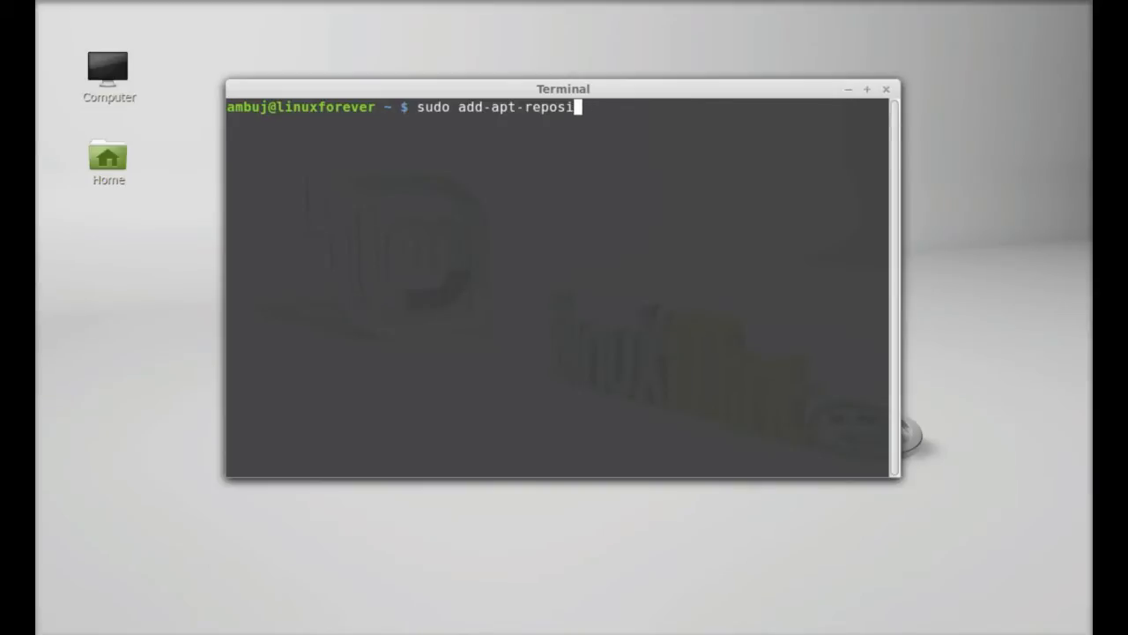
text(tory p)
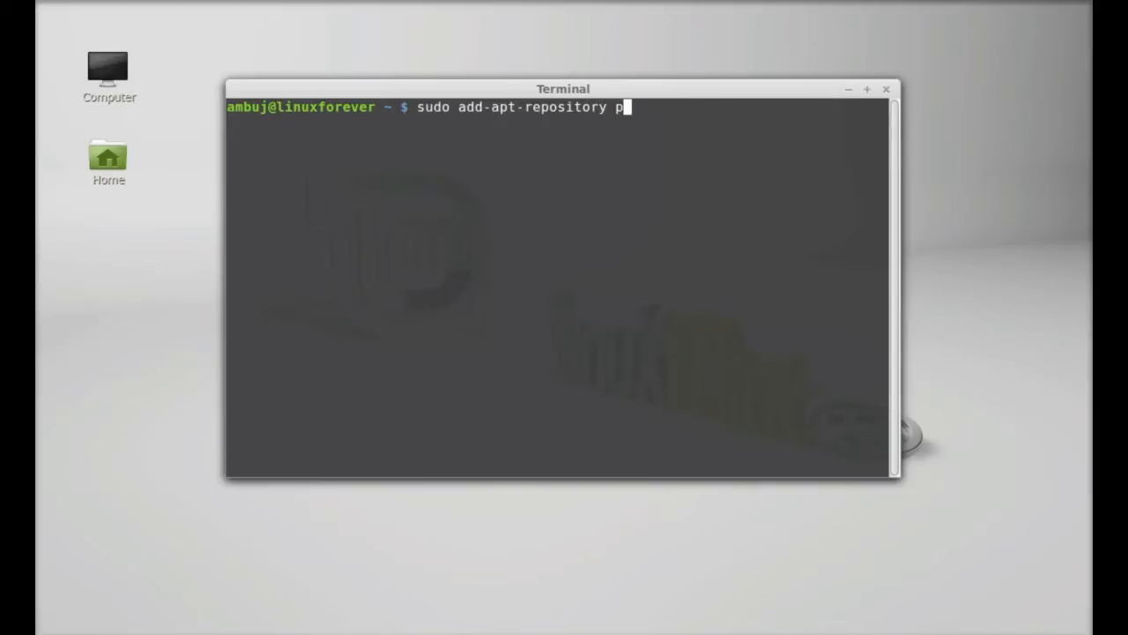
text(pa:)
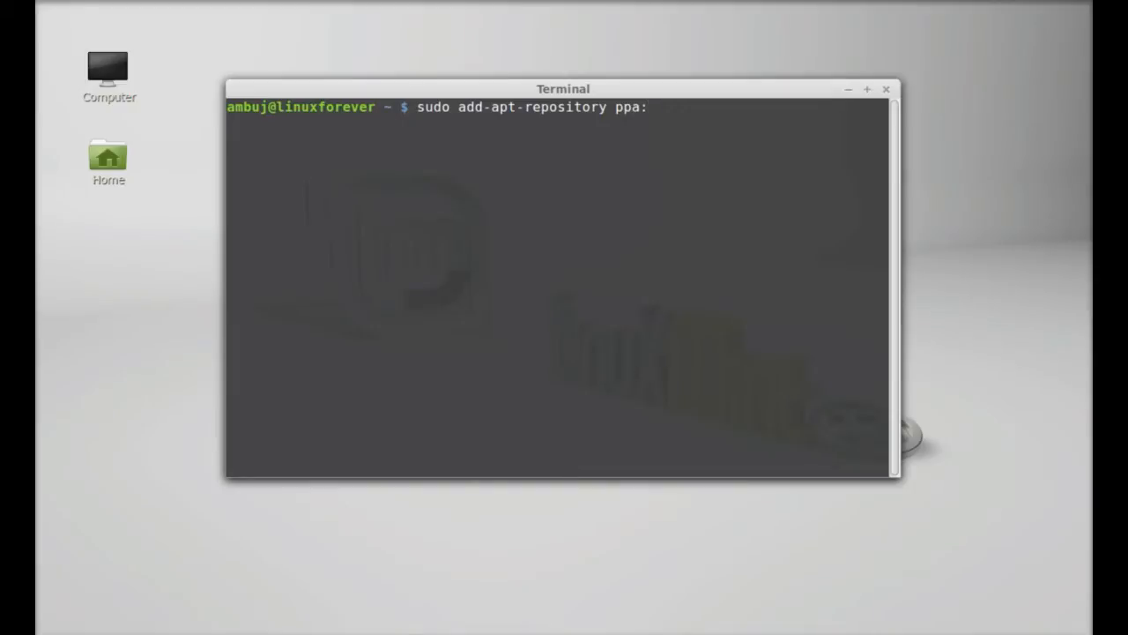
text(dockba)
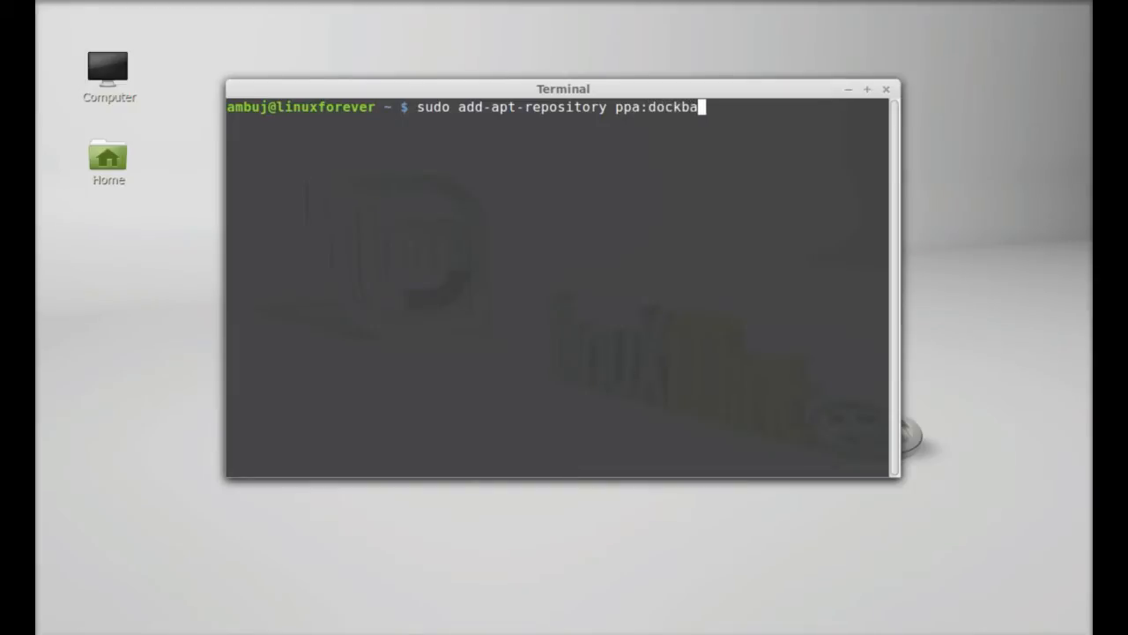
text(r-mai)
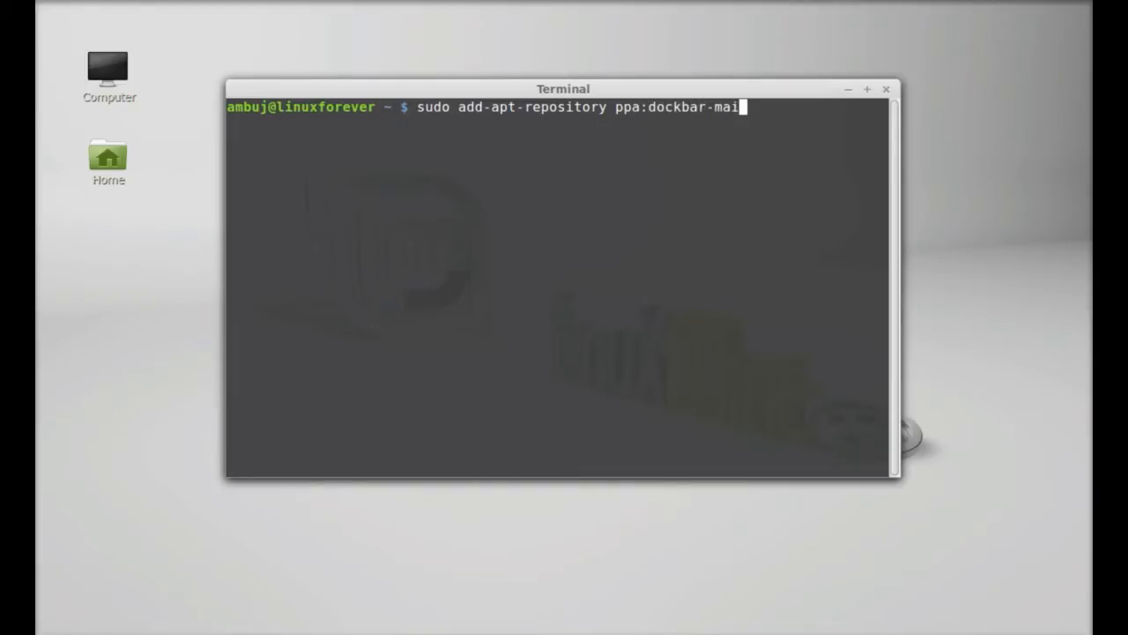
text(n/ppa)
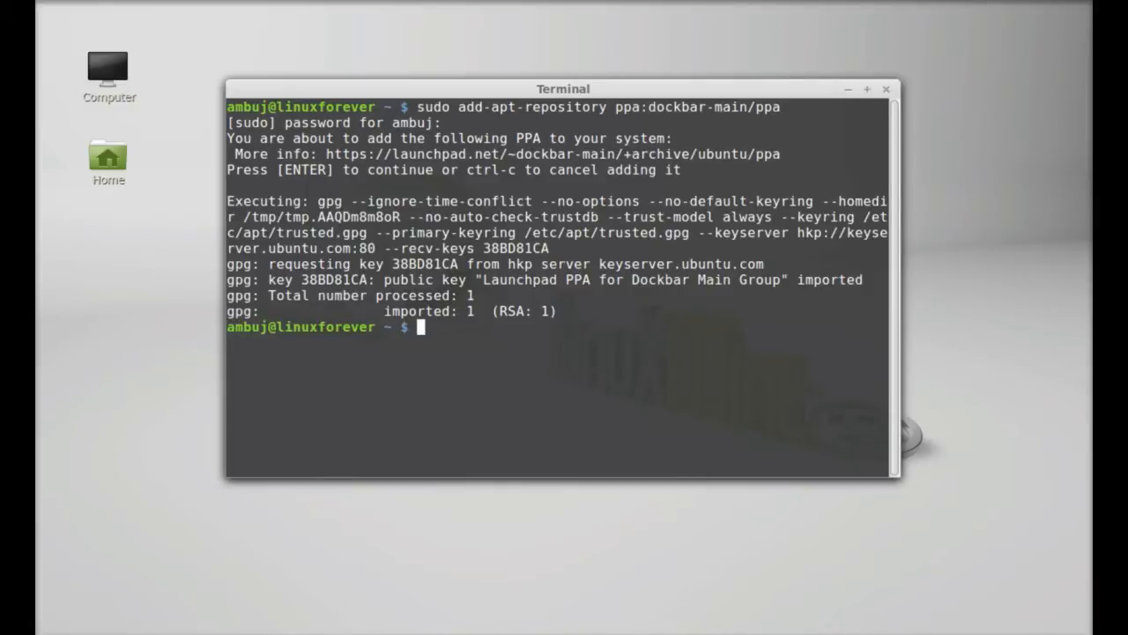
Refresh the package lists with sudo apt-get update
text(sudo a)
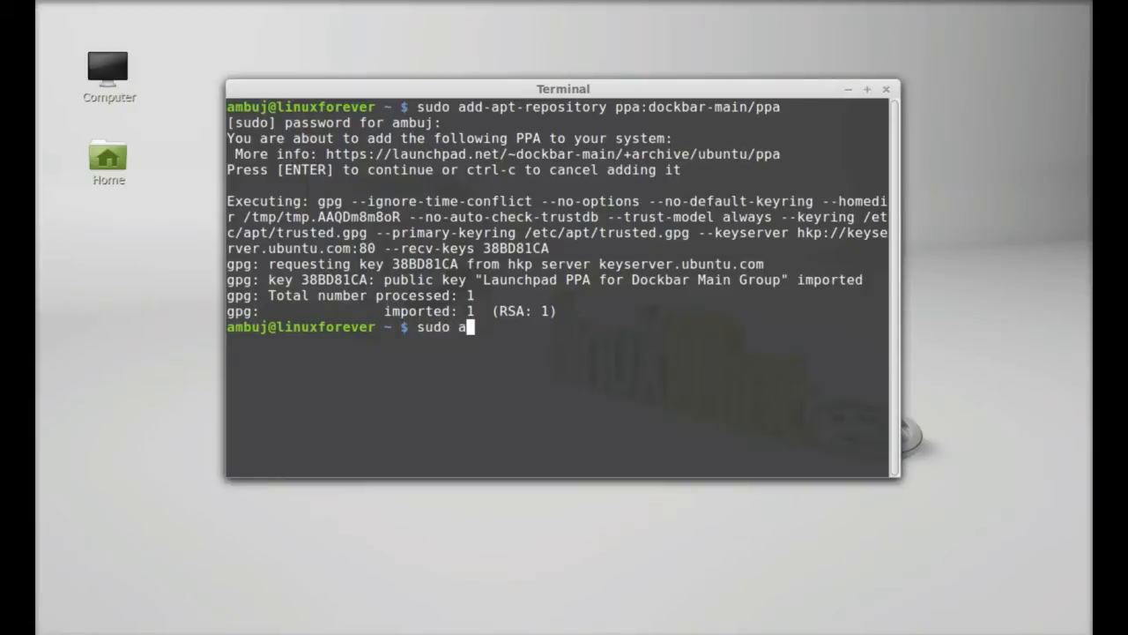
text(pt-get)
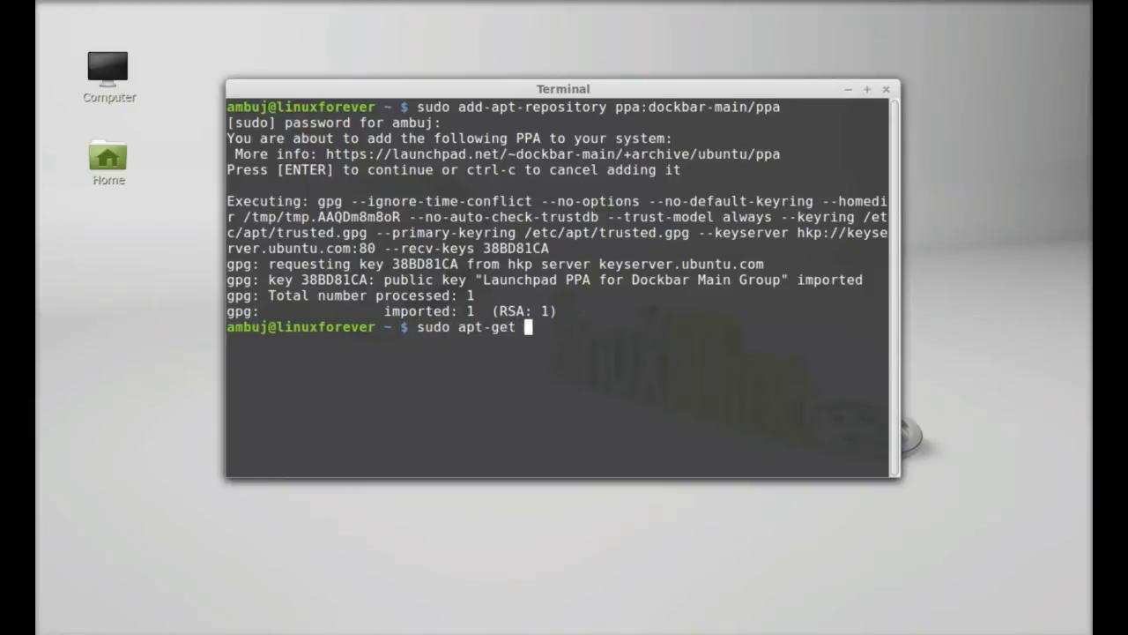
text(update)
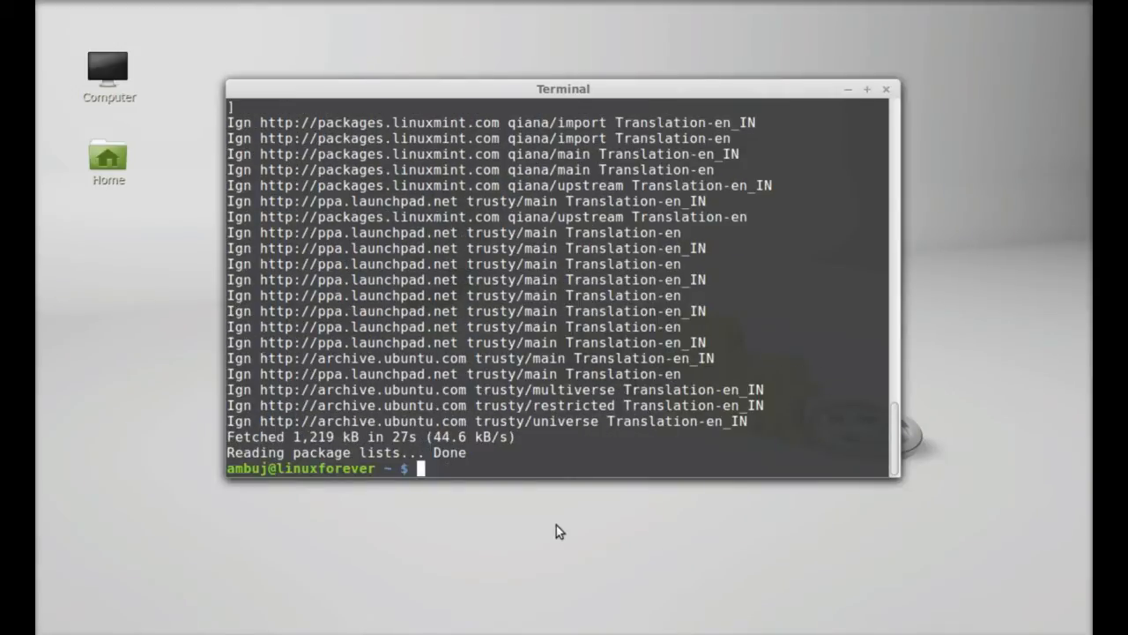
Enter sudo apt-get install dockbarx dockbarx-themes-extra at the prompt
text(sudo)
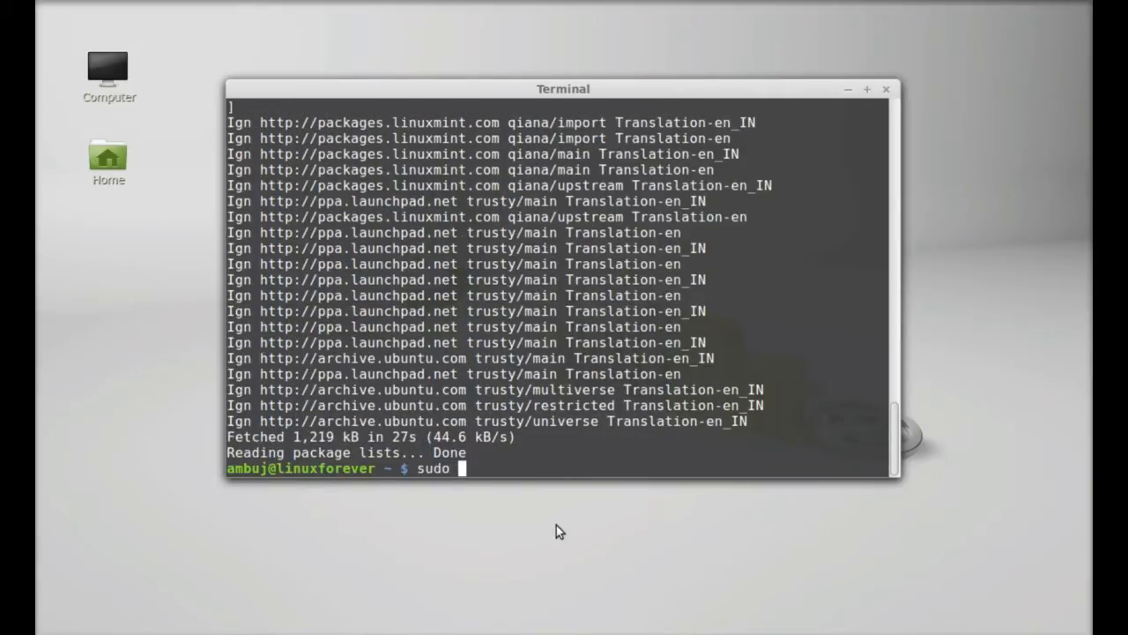
text(apt-get)
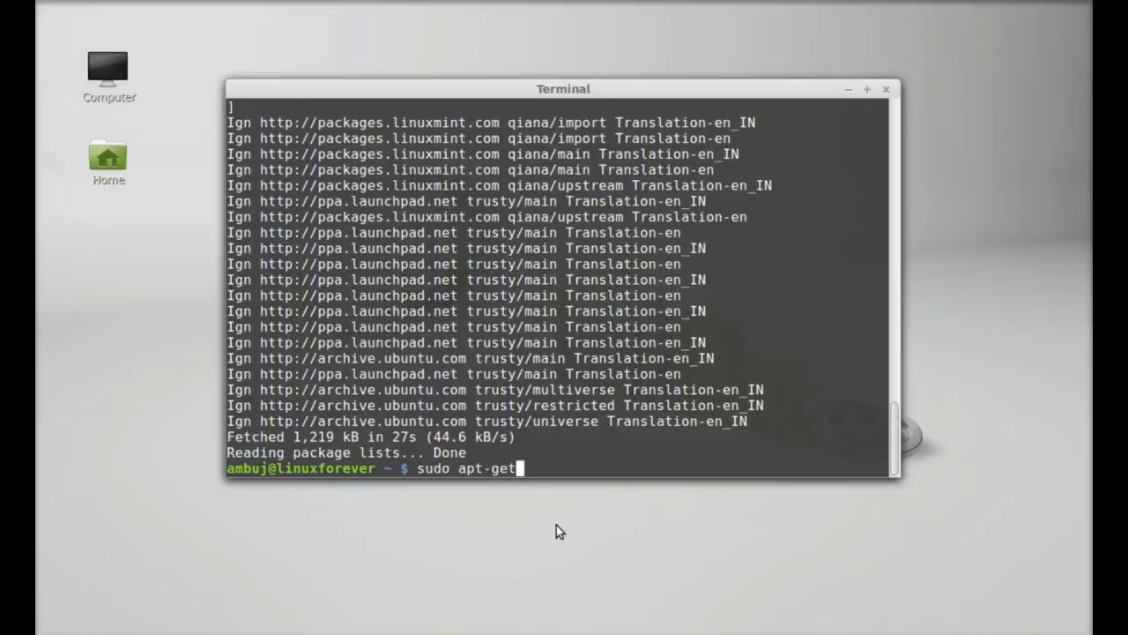
text(install)
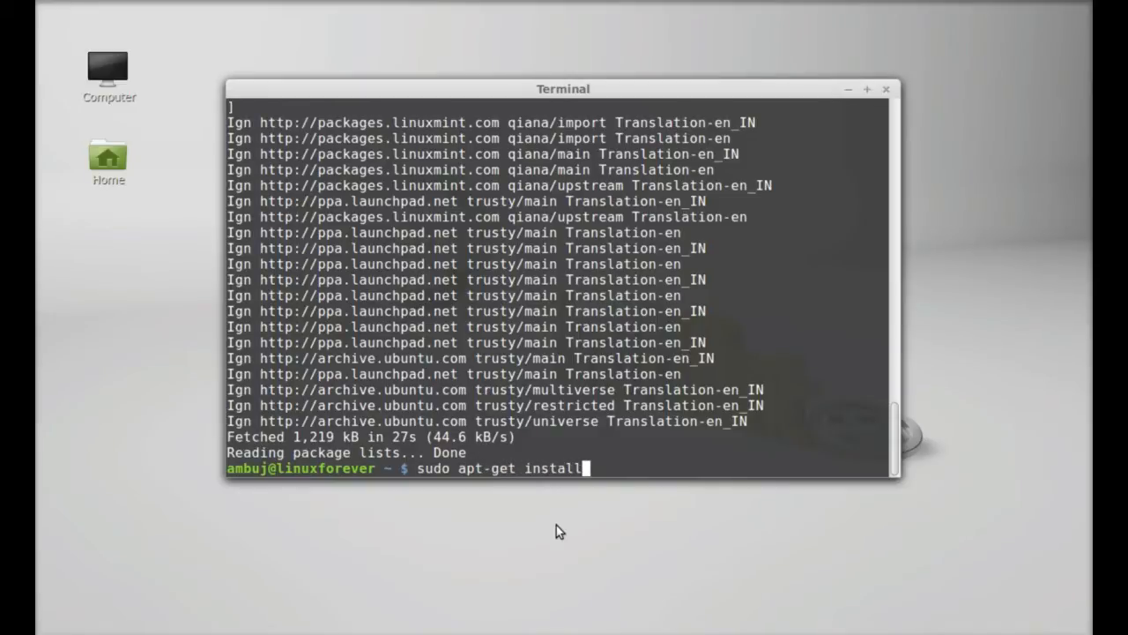
text(d)
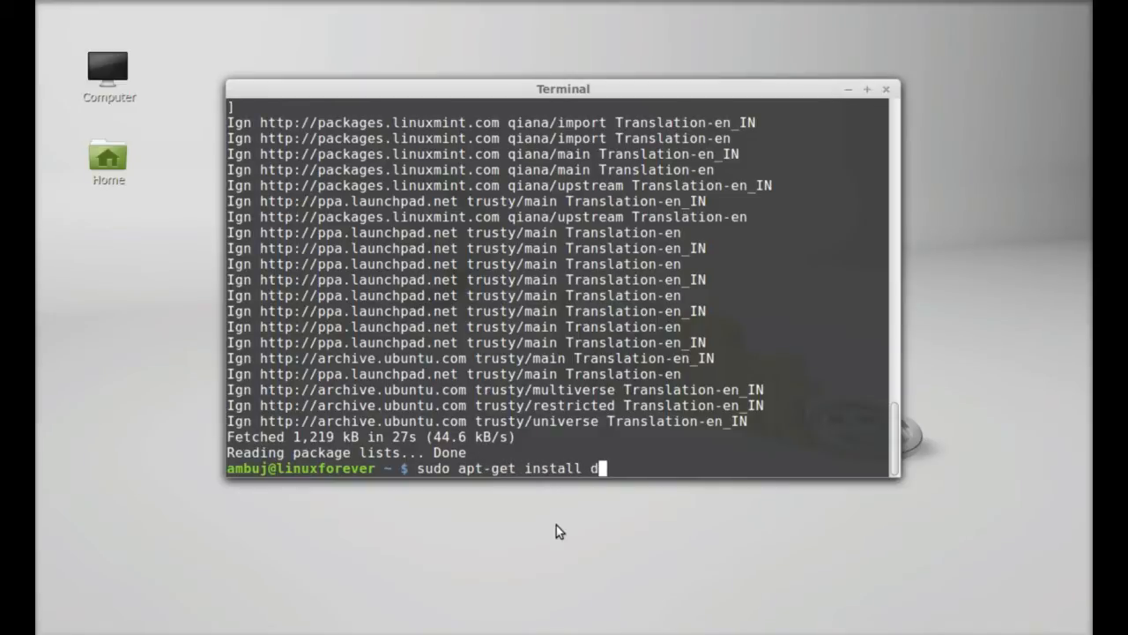
text(ockba)
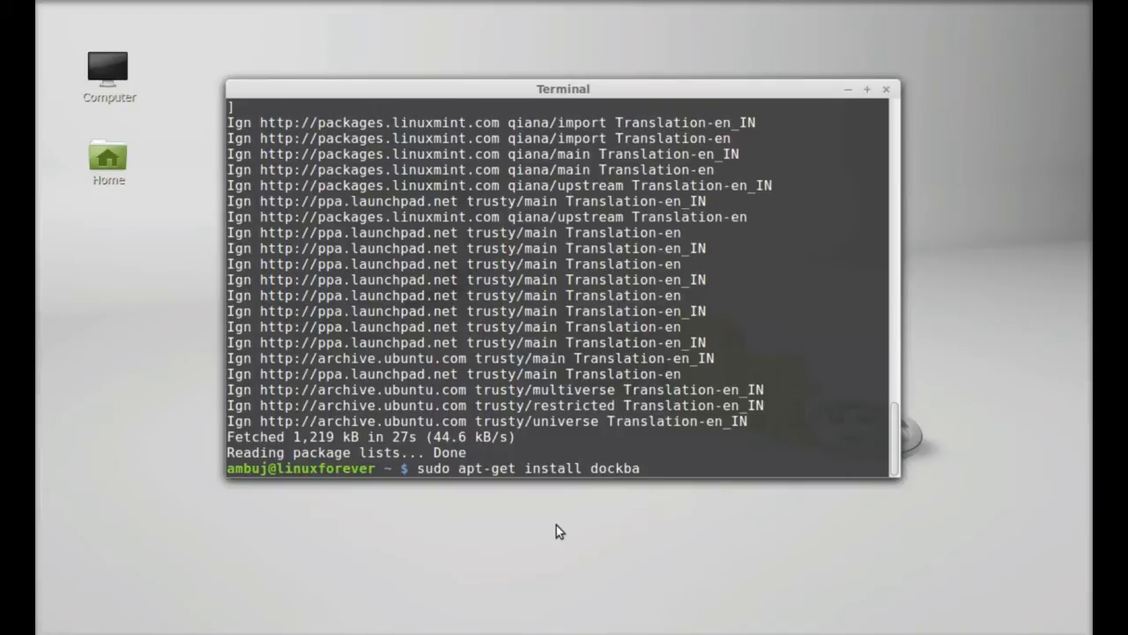
text(rx)
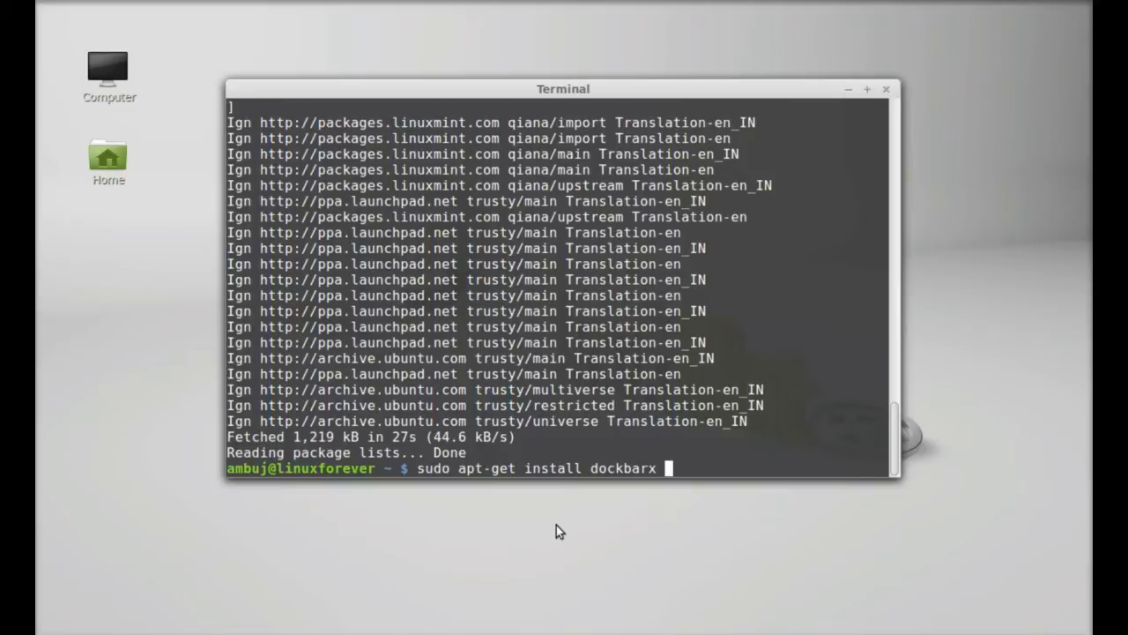
text(d)
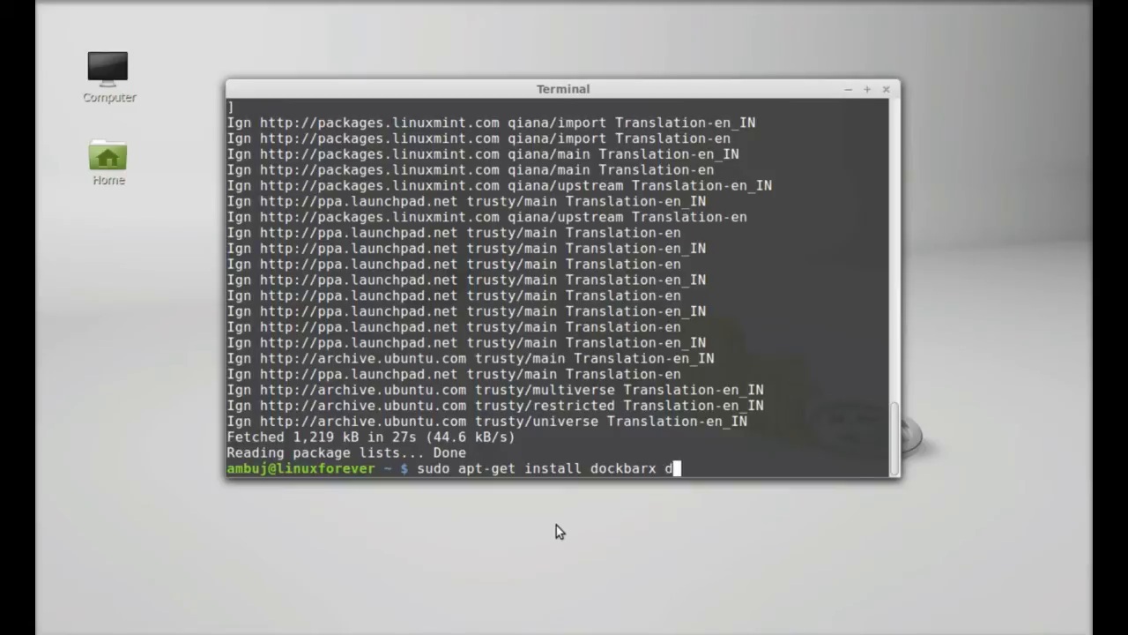
text(ockbar)
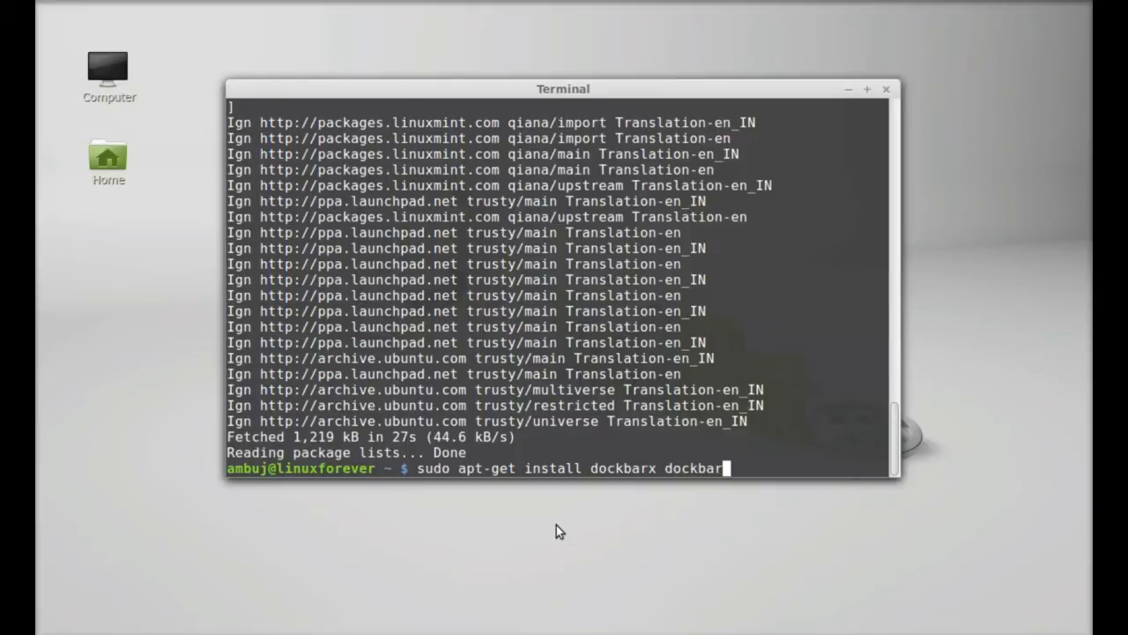
text(-)
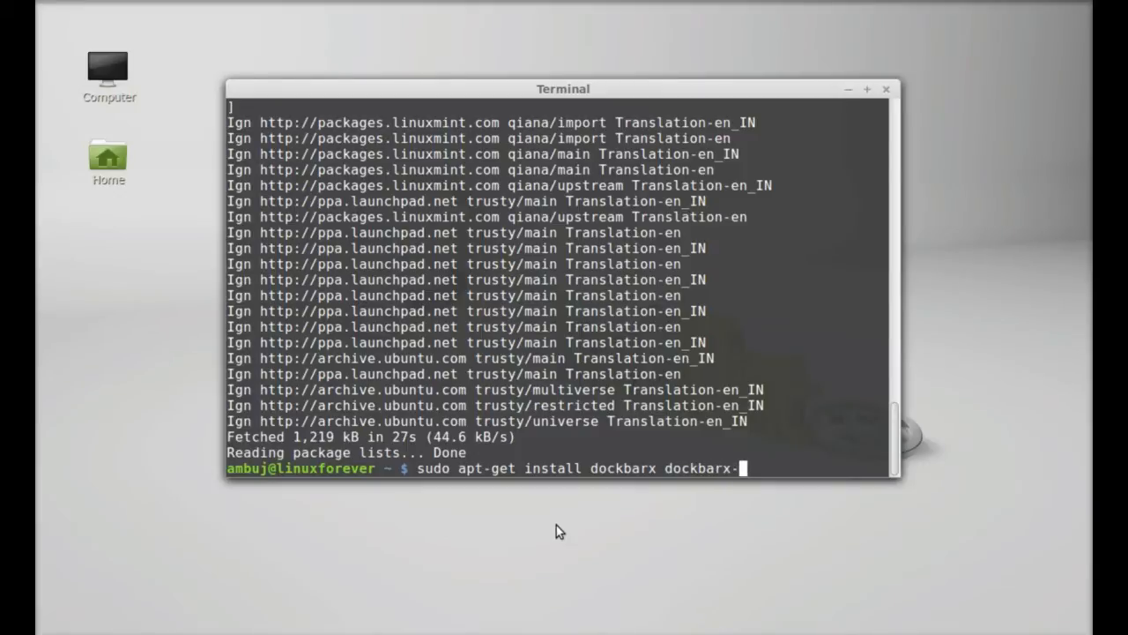
text(themes)
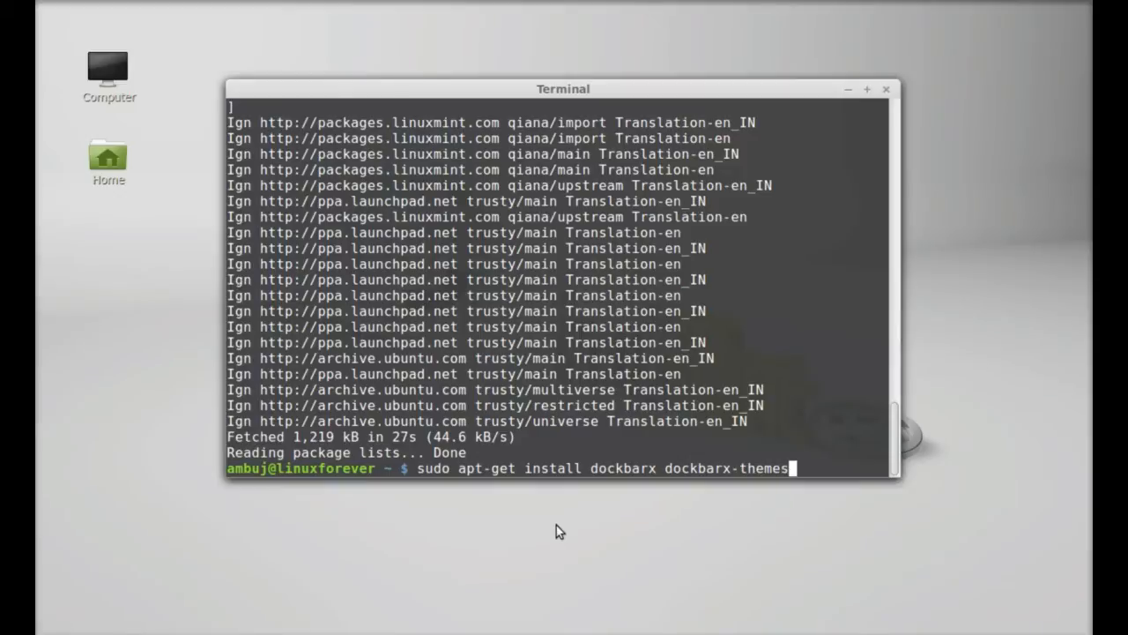
text(-ext)
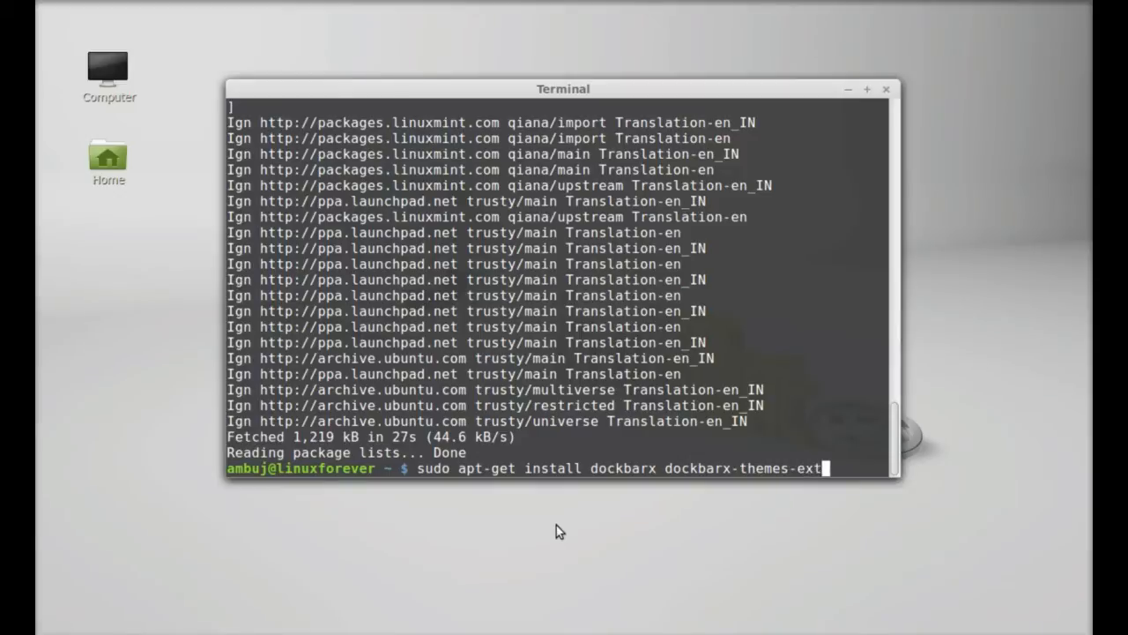
text(ra)
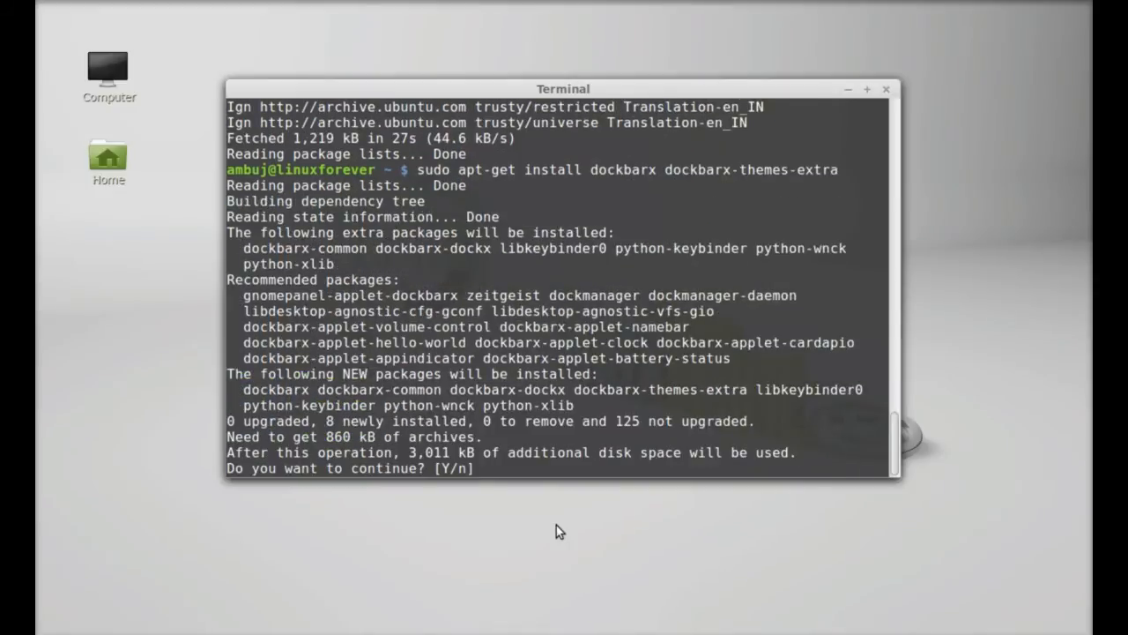
Confirm with y so dockbarx, dockx and the extra themes install
text(y)
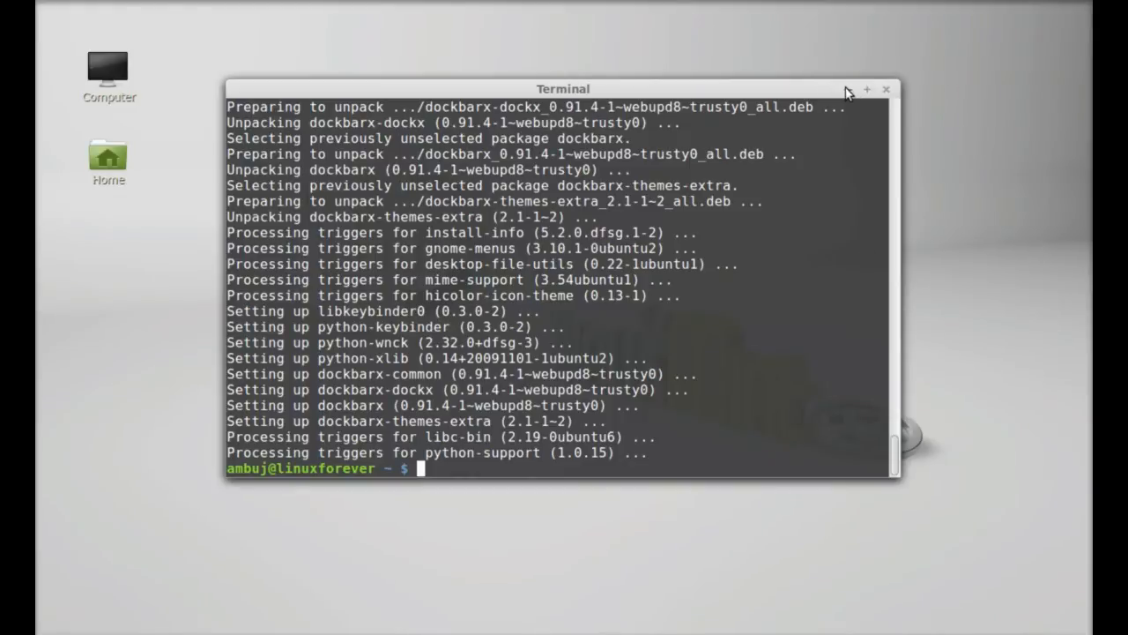
Close Terminal and launch DockX from the Menu by searching 'dock'
click(887, 88)
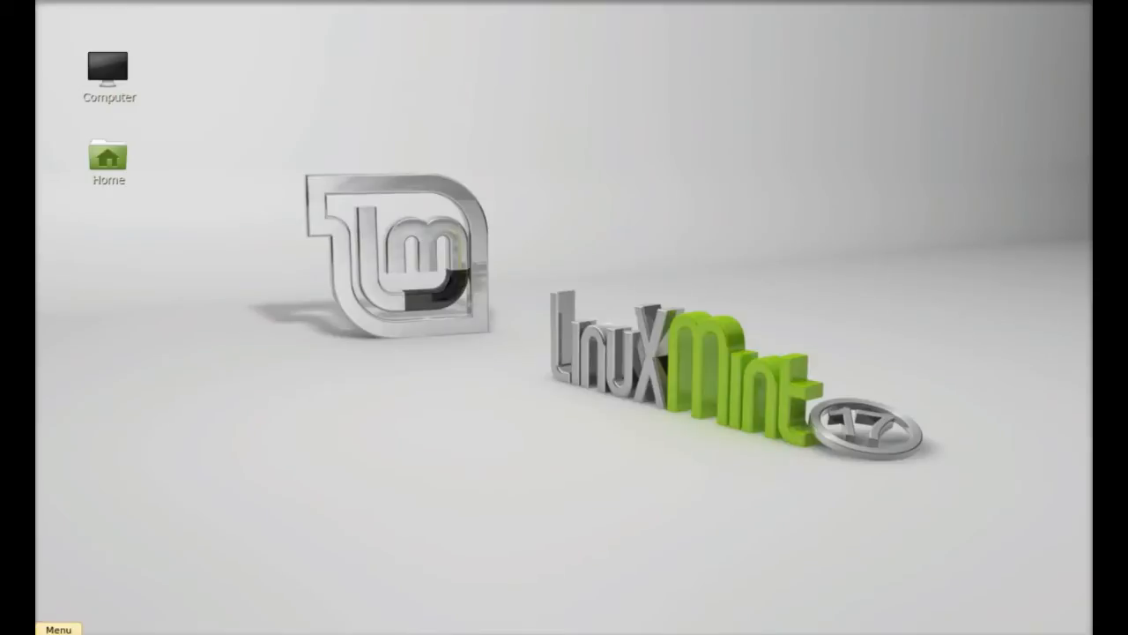
click(57, 627)
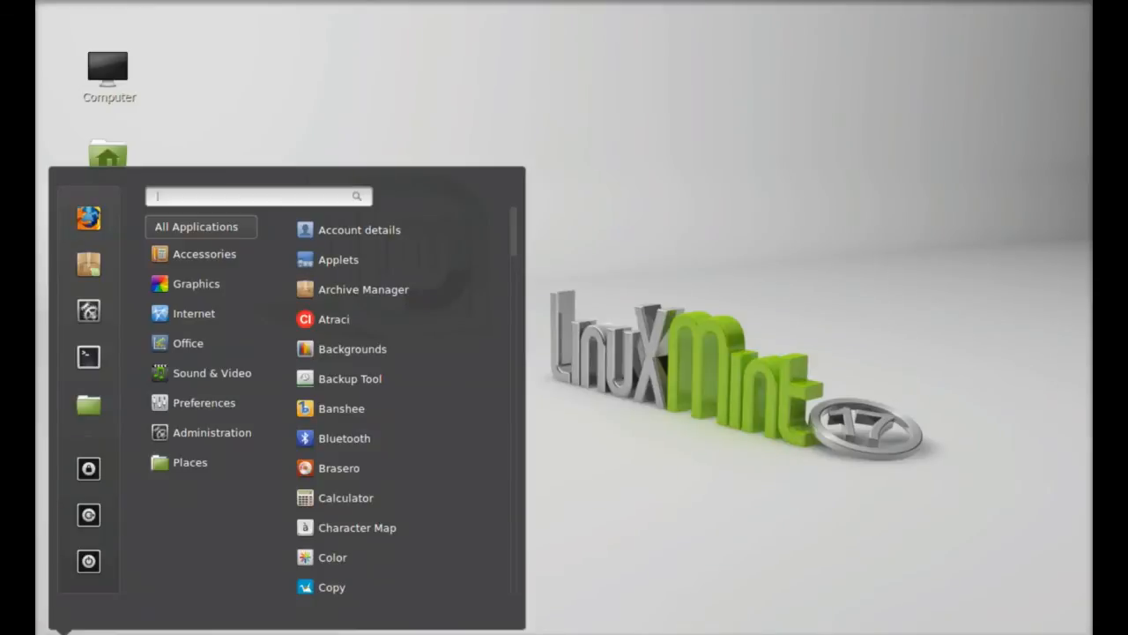
text(dock)
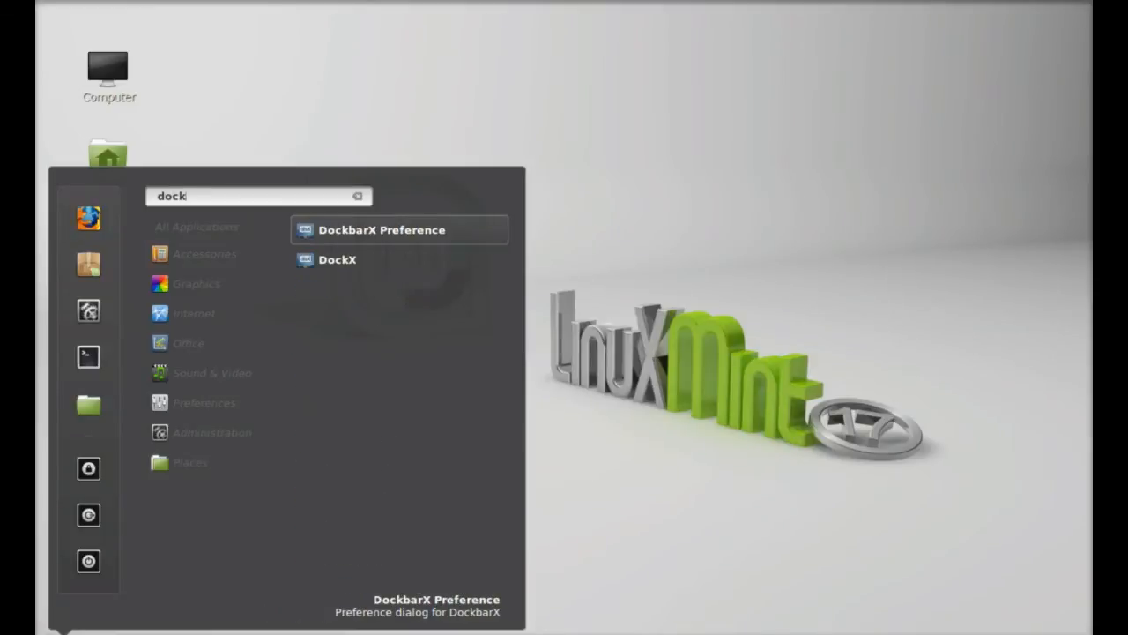
mouse_move(416, 253)
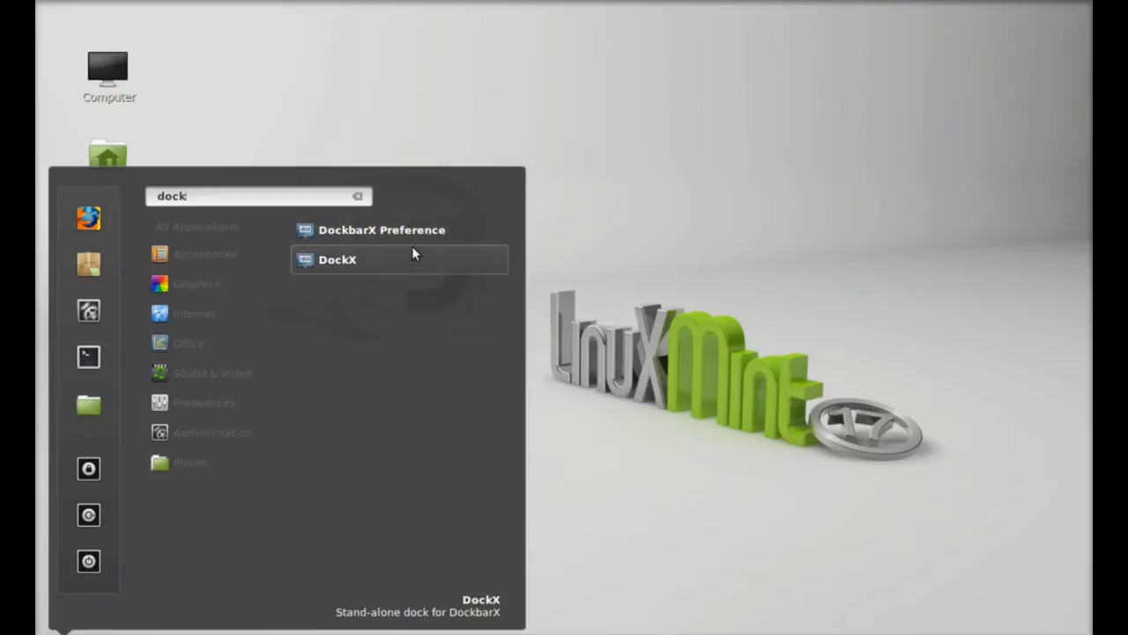
mouse_move(363, 270)
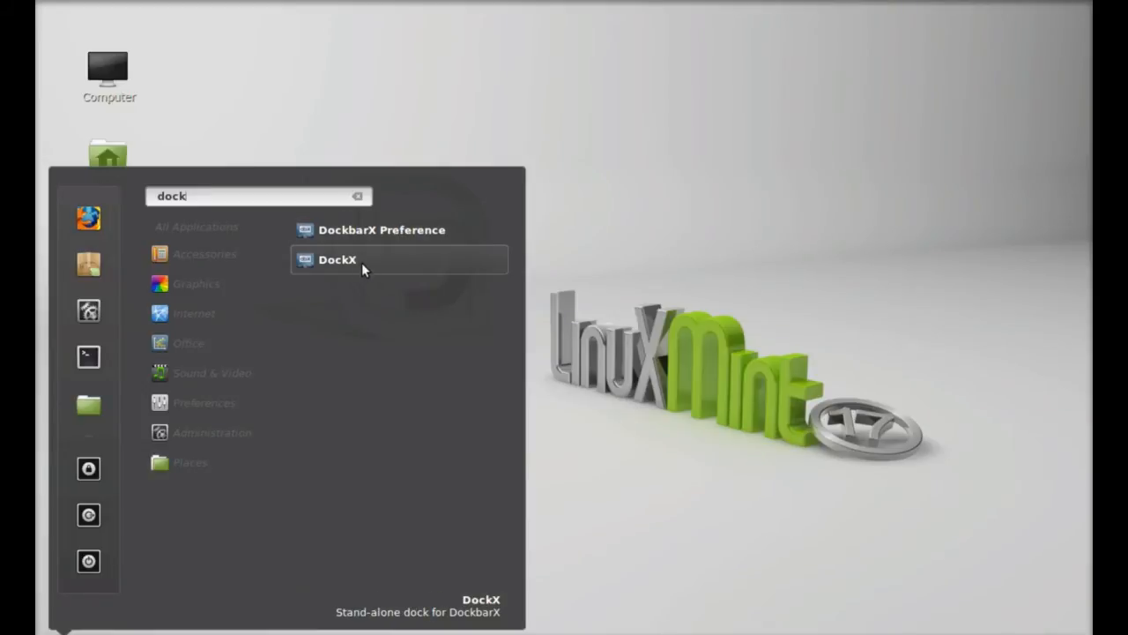
mouse_move(432, 229)
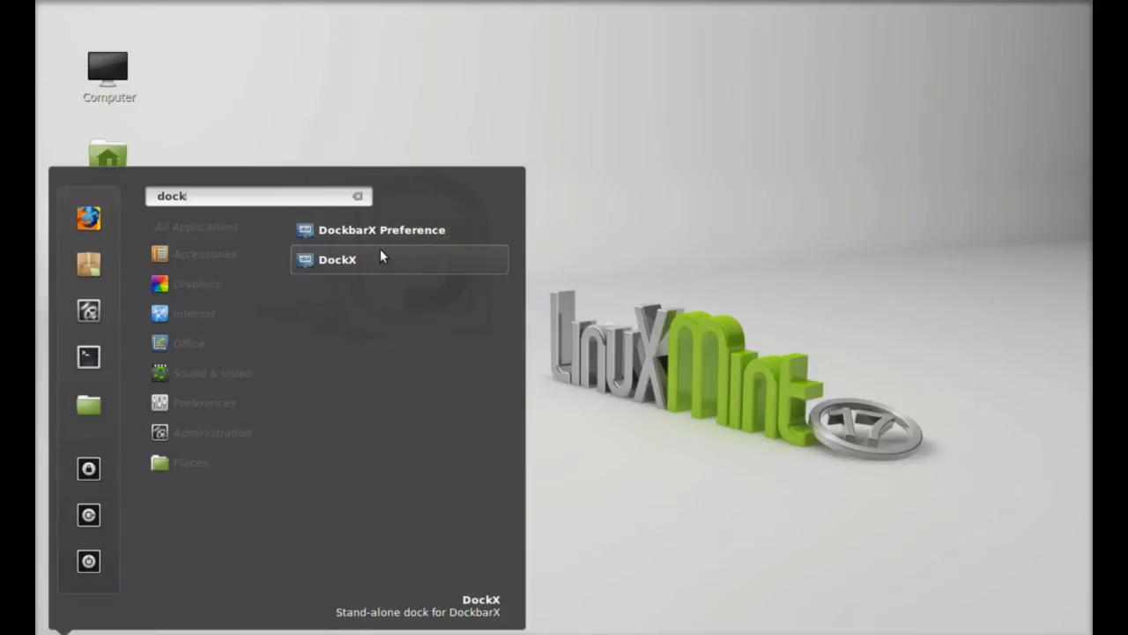
click(338, 257)
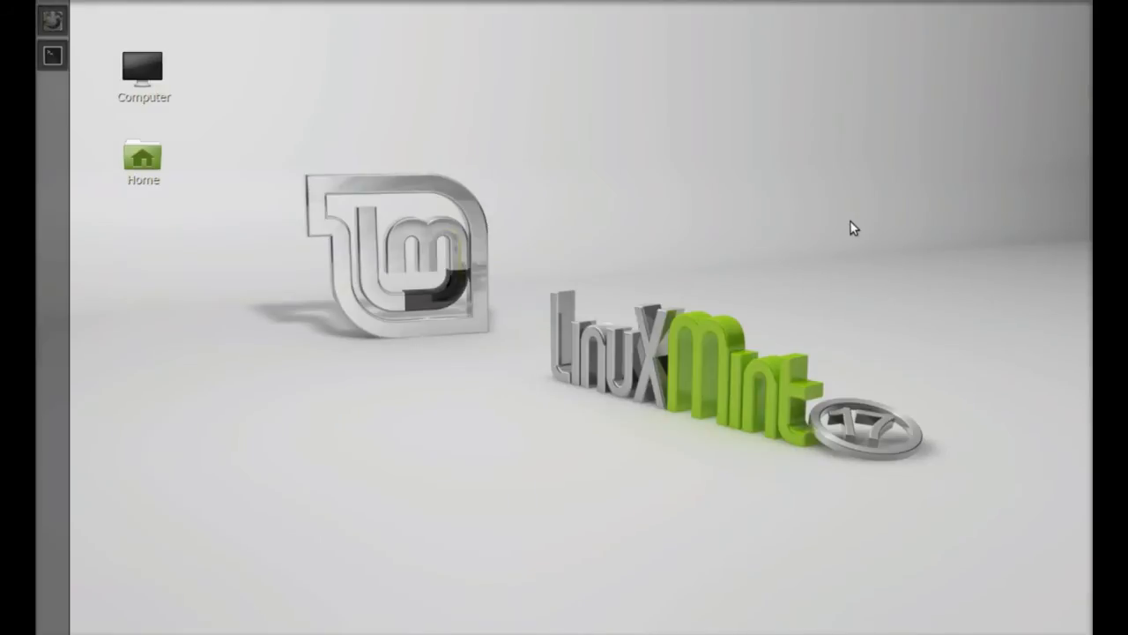
mouse_move(49, 125)
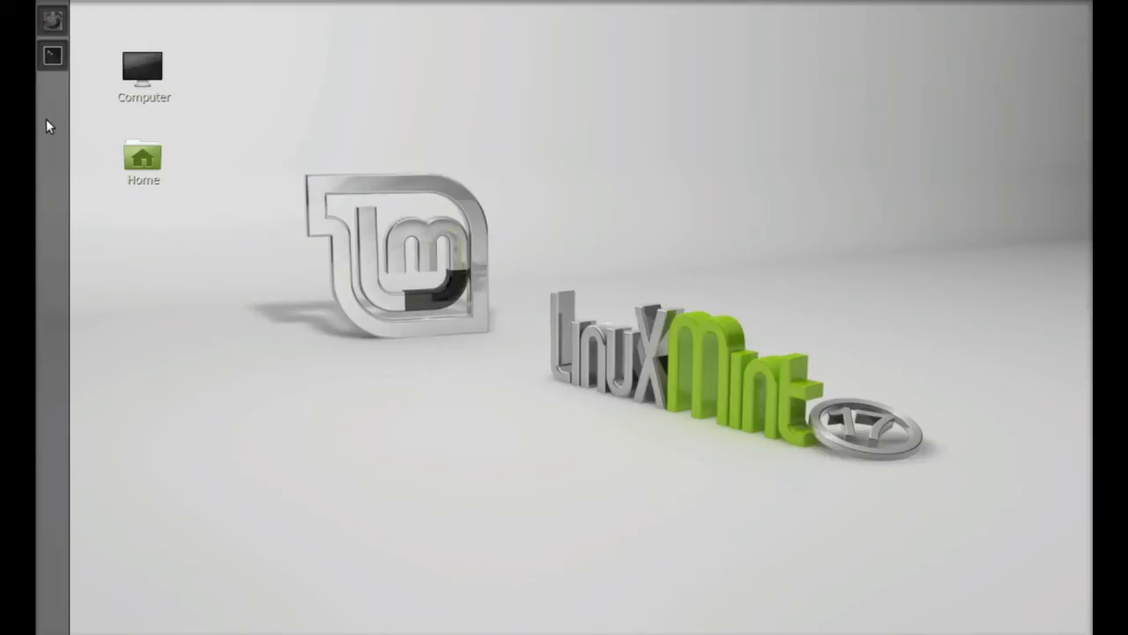
mouse_move(43, 134)
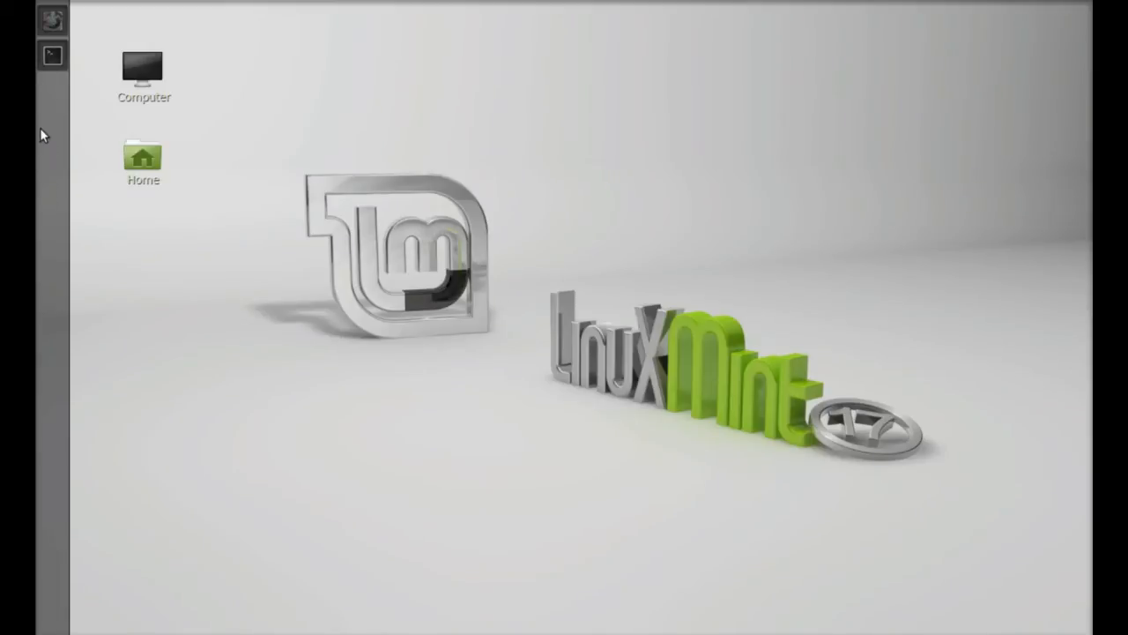
mouse_move(444, 161)
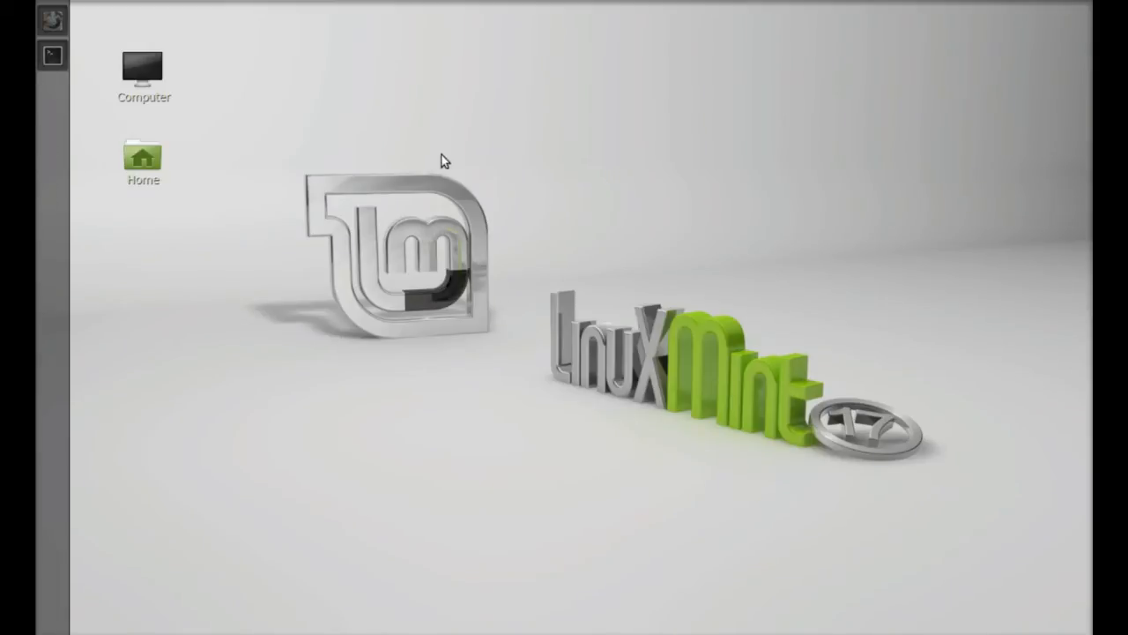
mouse_move(193, 462)
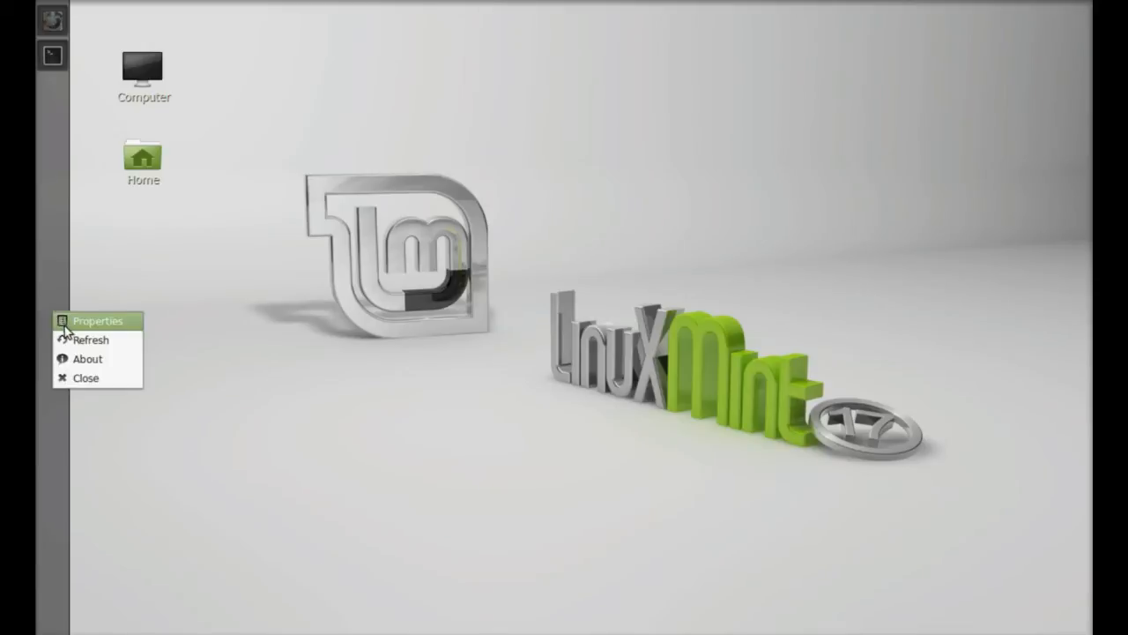
Bring up the DockbarX preferences window from the dock's right-click menu
click(99, 321)
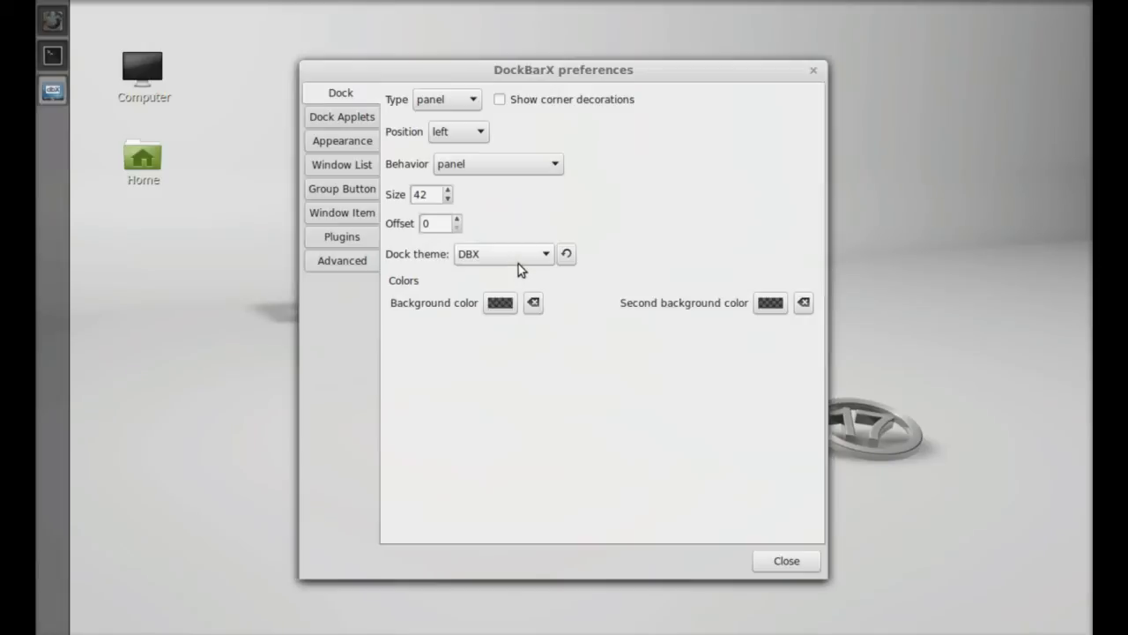
mouse_move(523, 81)
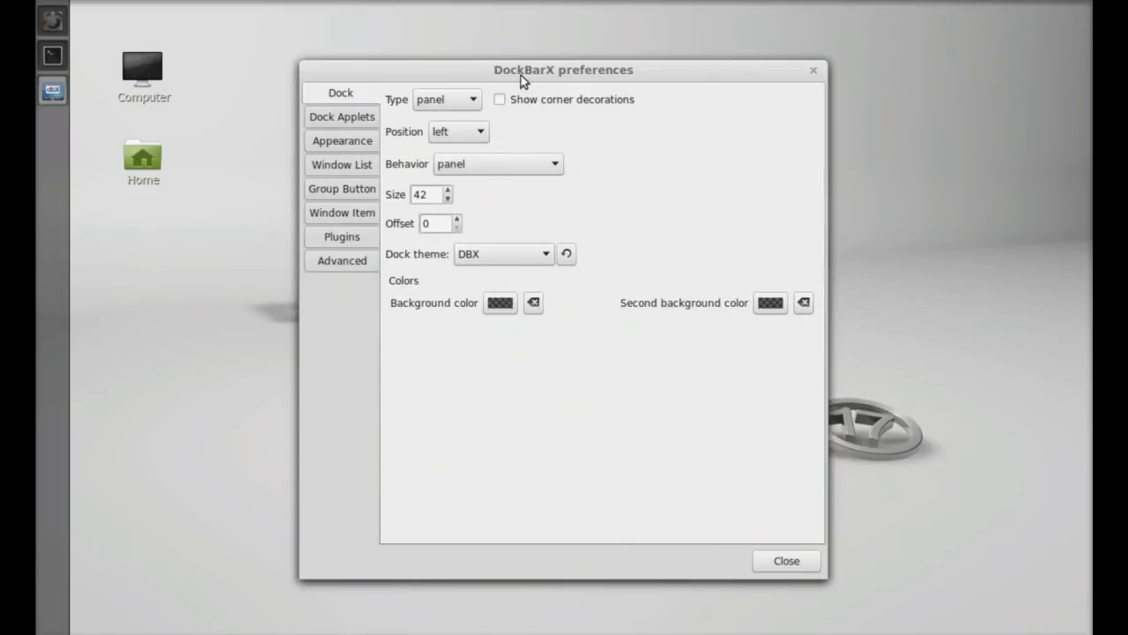
mouse_move(536, 108)
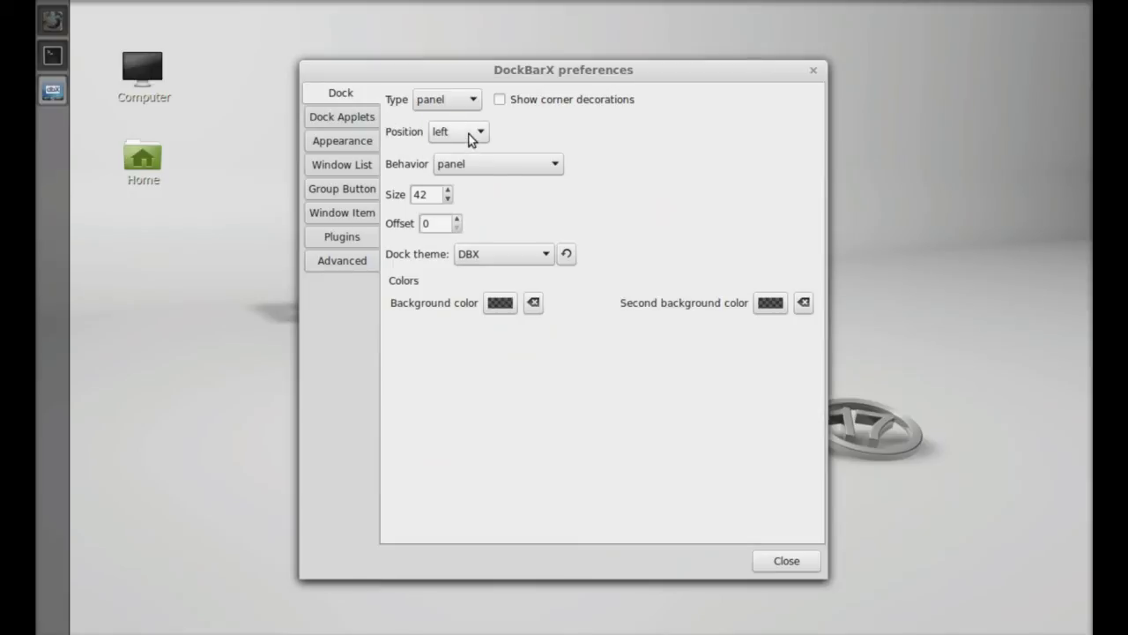
Set the dock Position to right and the Dock theme to Deep
click(458, 131)
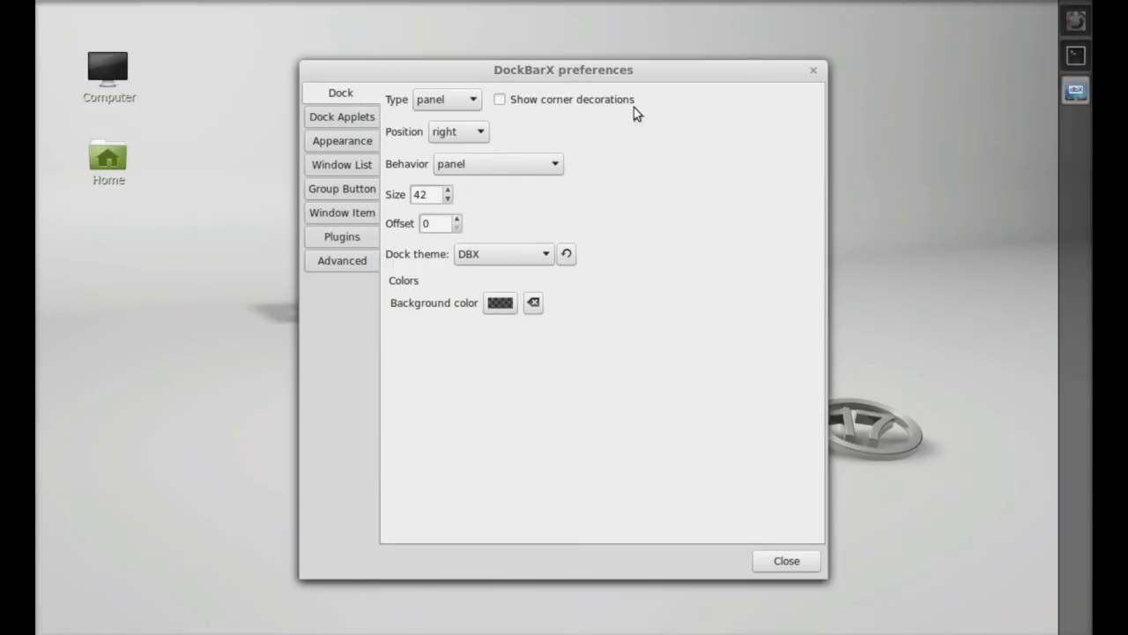
mouse_move(413, 254)
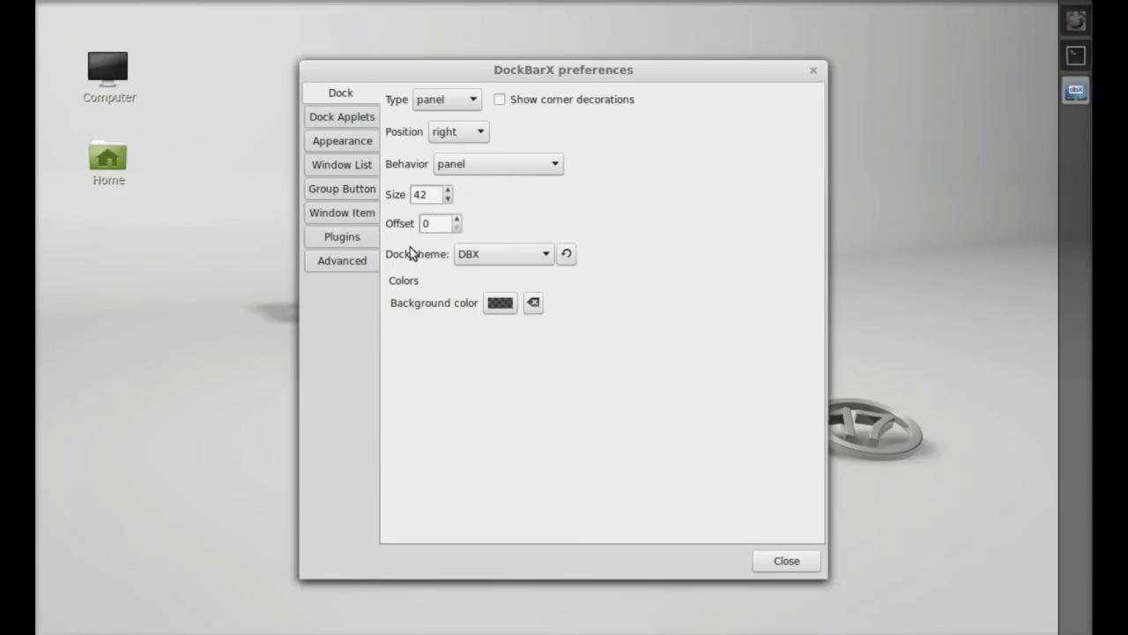
mouse_move(427, 309)
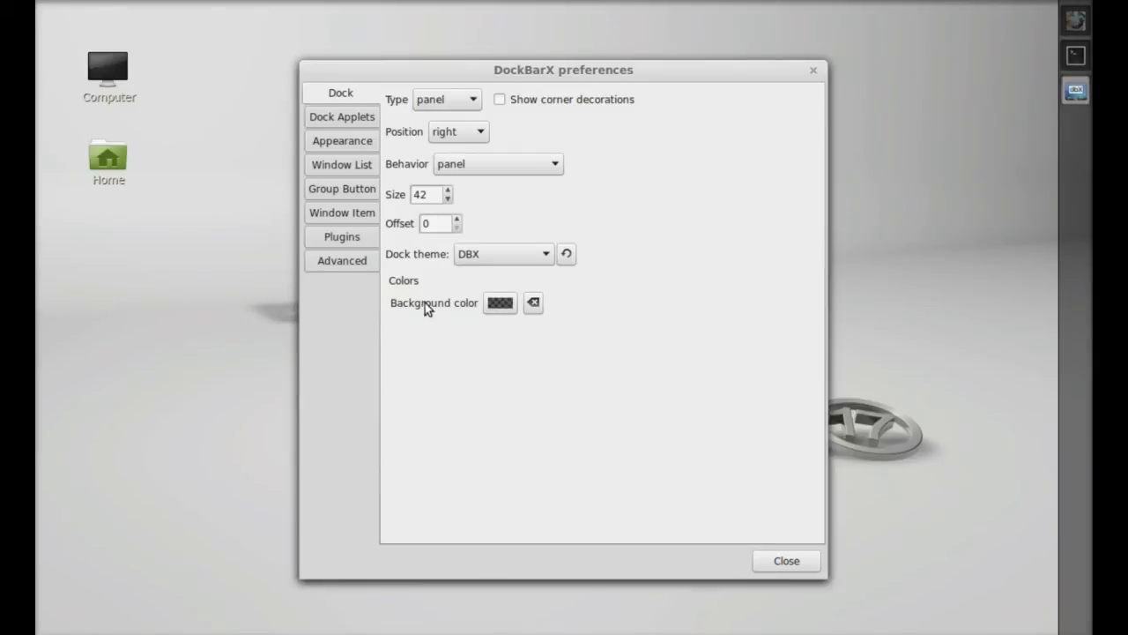
mouse_move(431, 268)
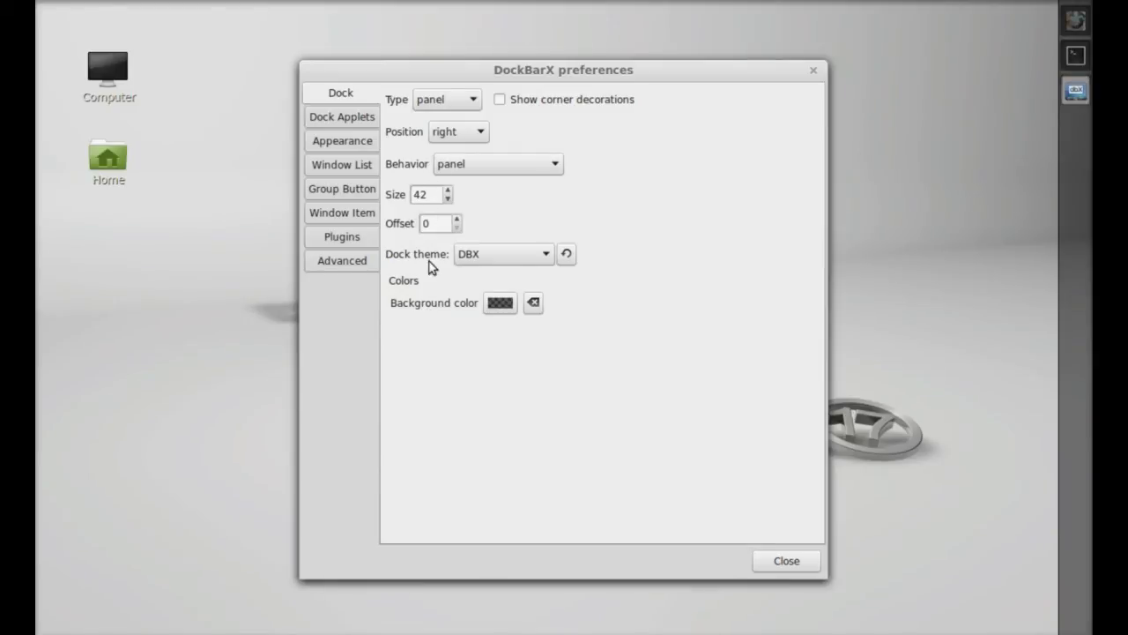
click(503, 254)
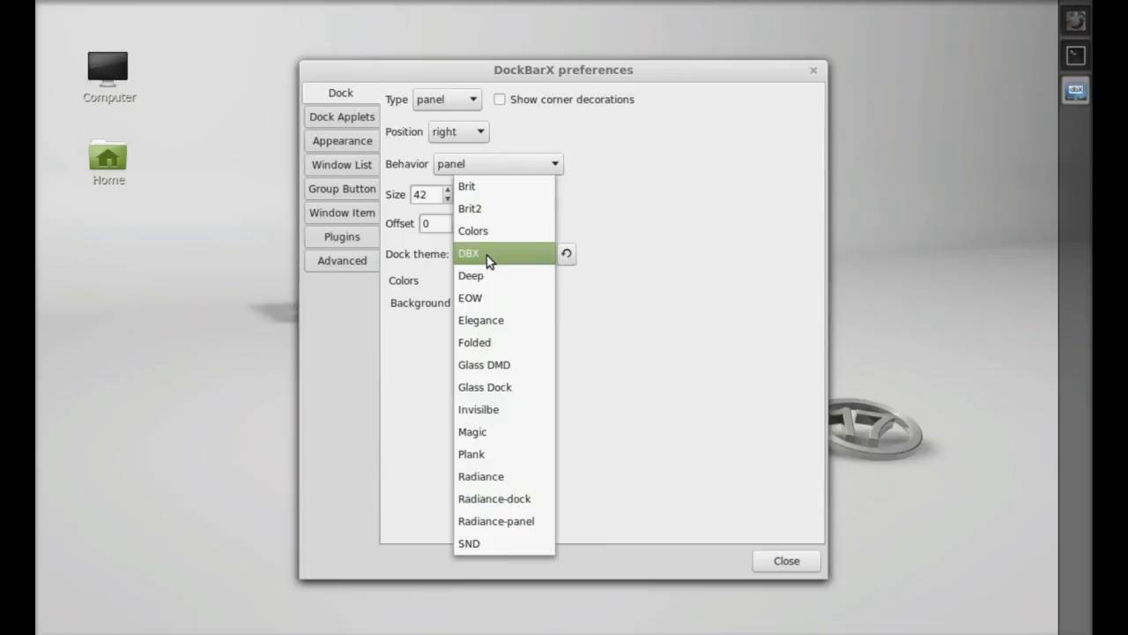
click(470, 275)
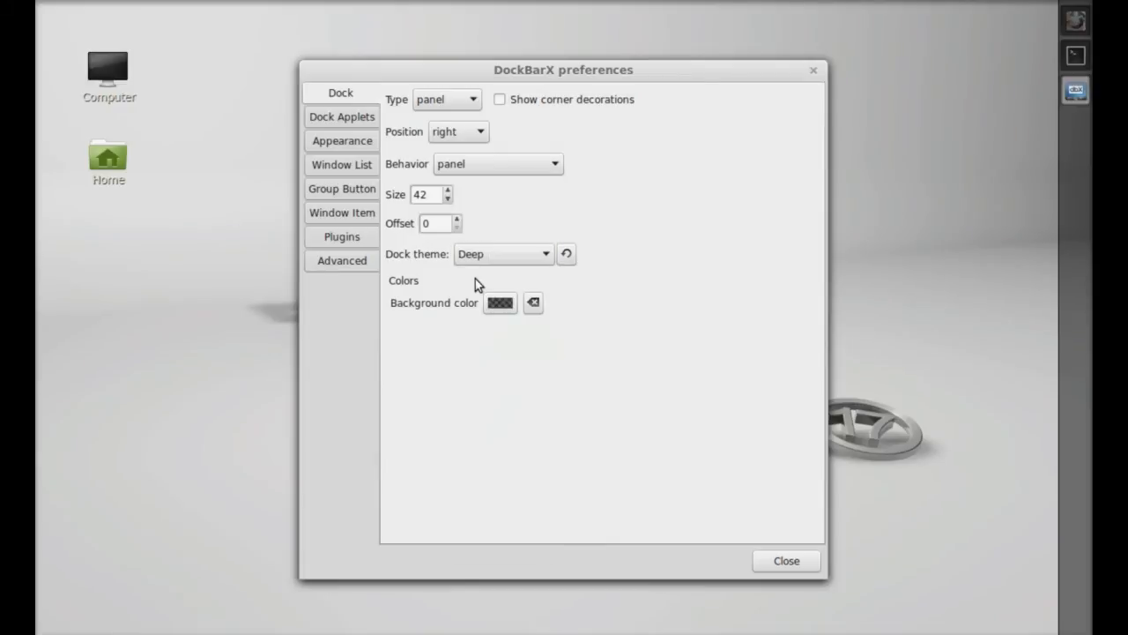
mouse_move(546, 268)
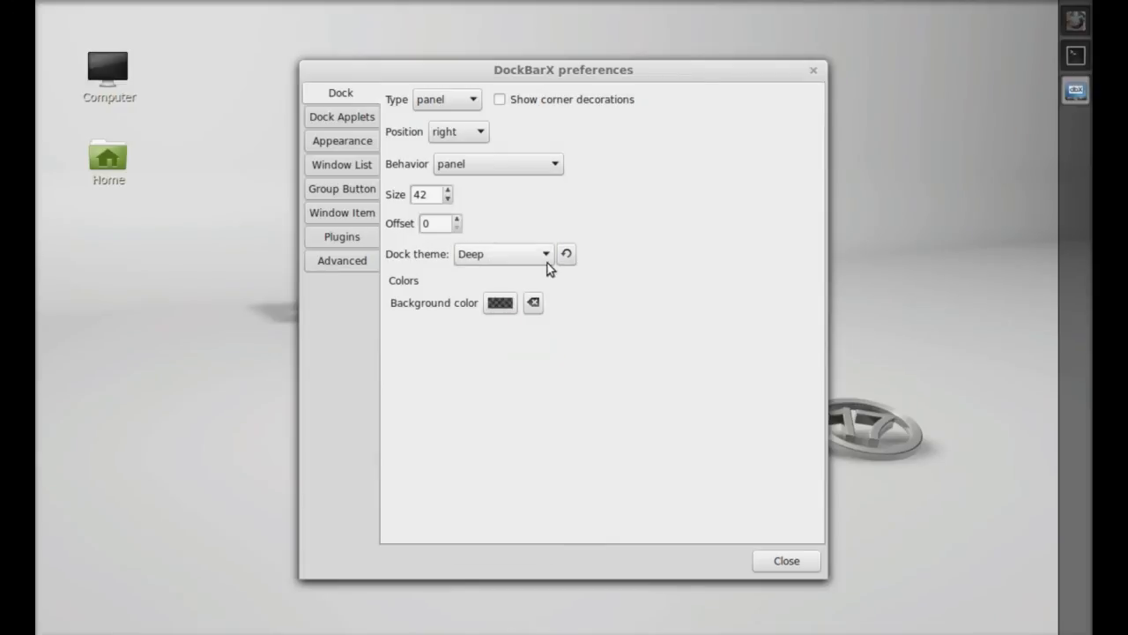
mouse_move(574, 256)
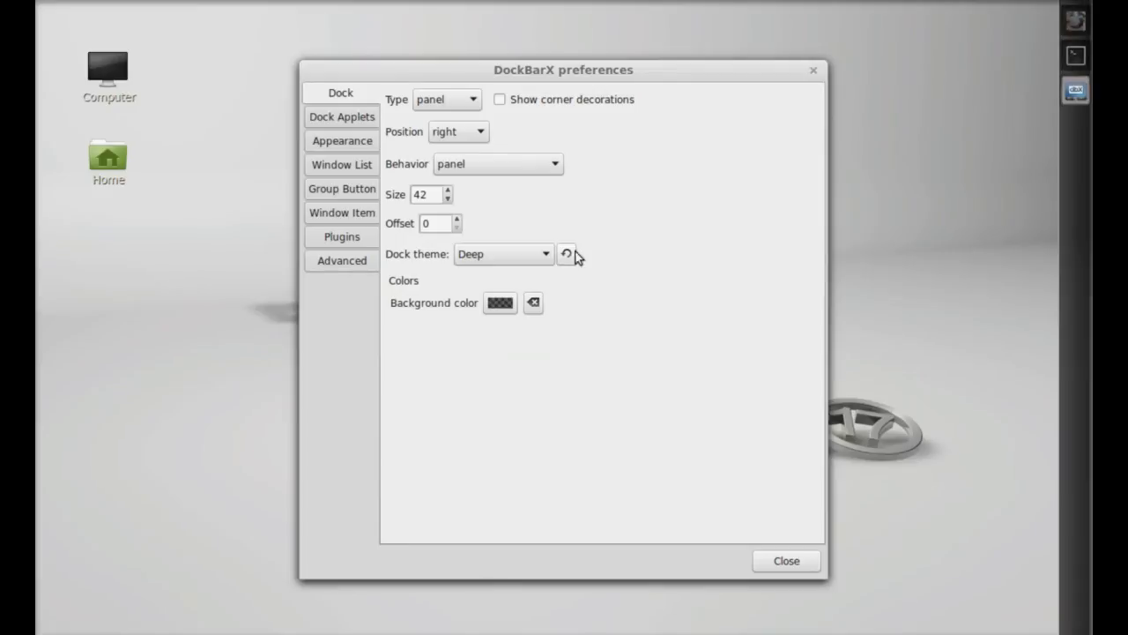
mouse_move(338, 222)
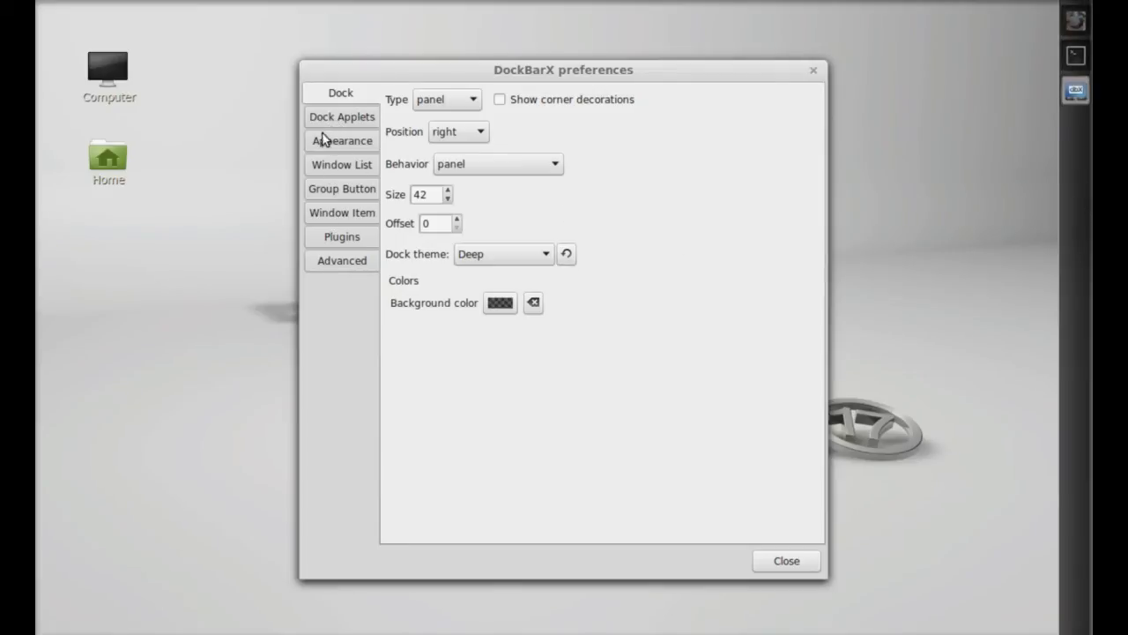
Review the Window List, Window Item and Advanced settings, then close preferences
click(342, 166)
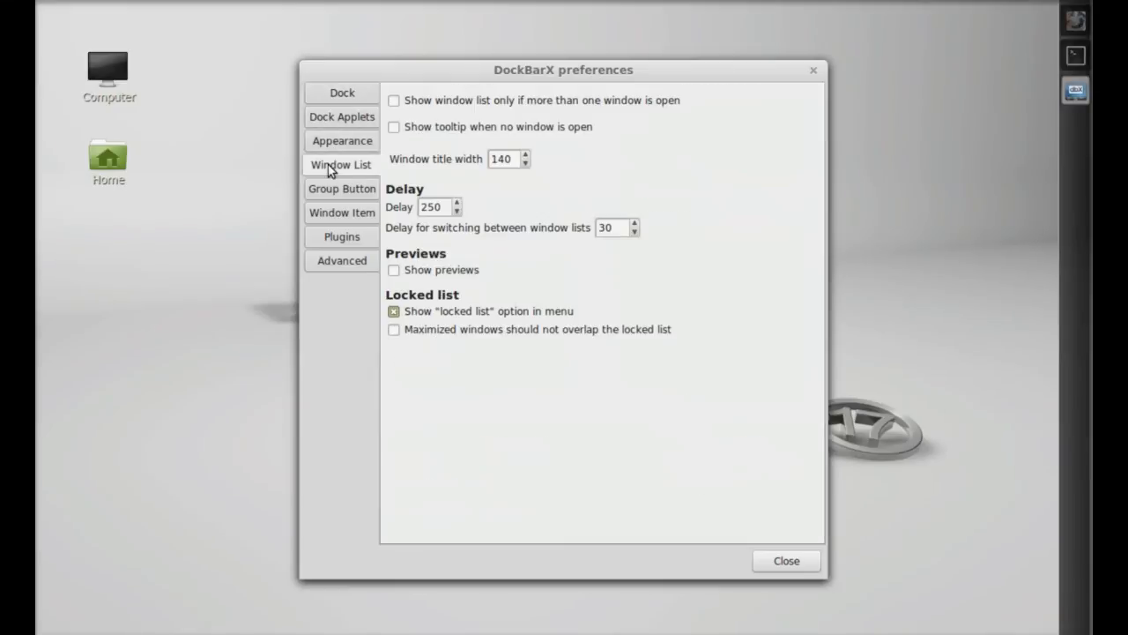
click(342, 212)
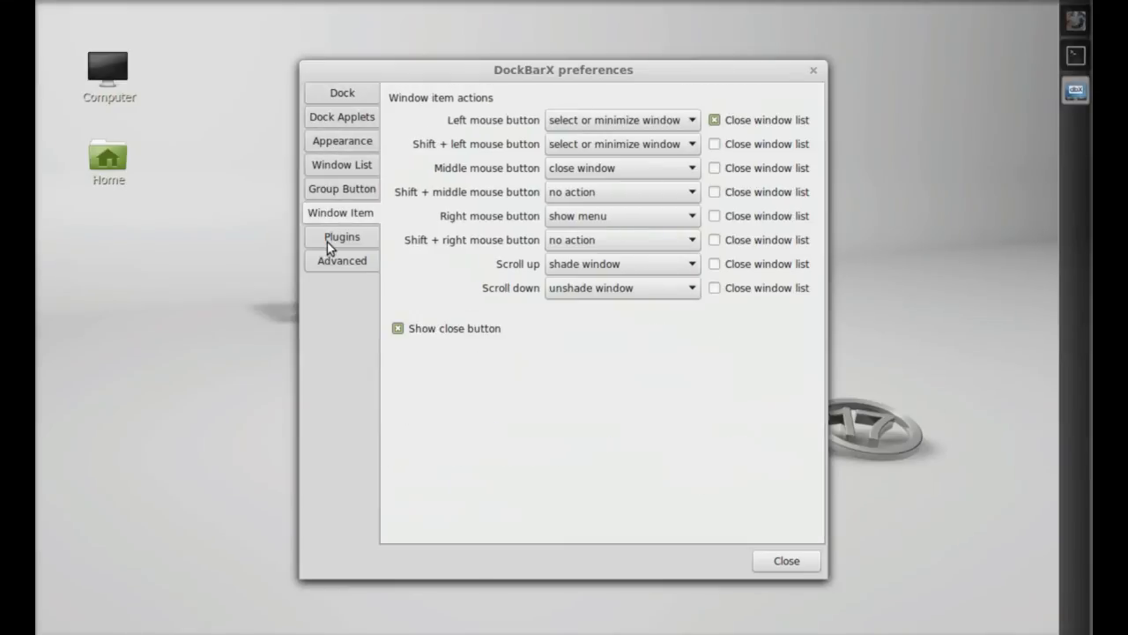
click(340, 261)
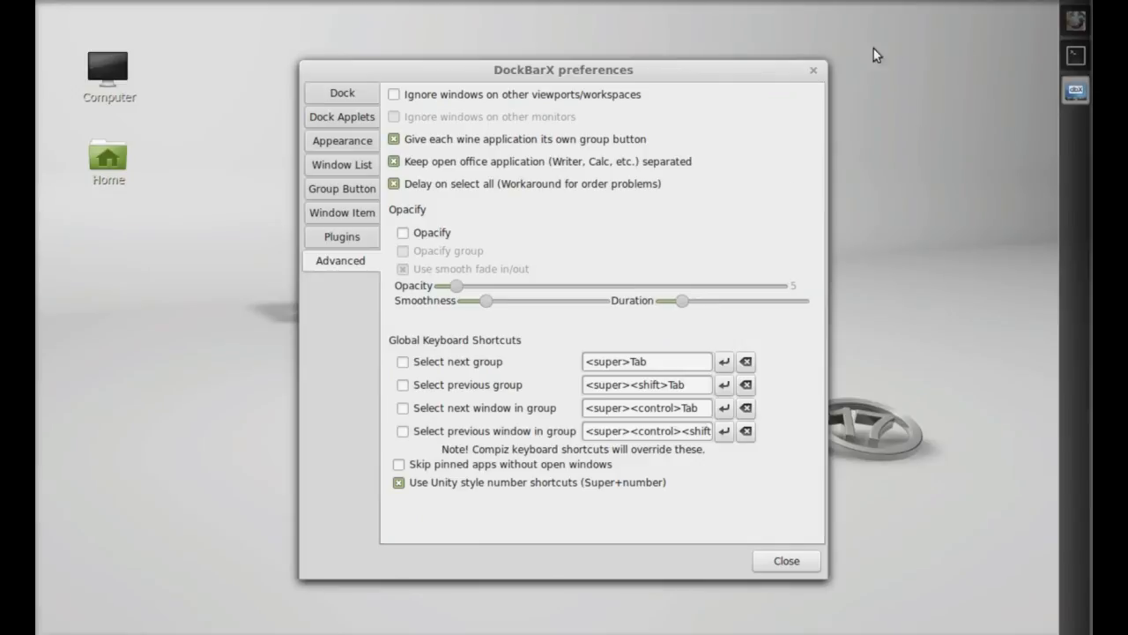
click(786, 561)
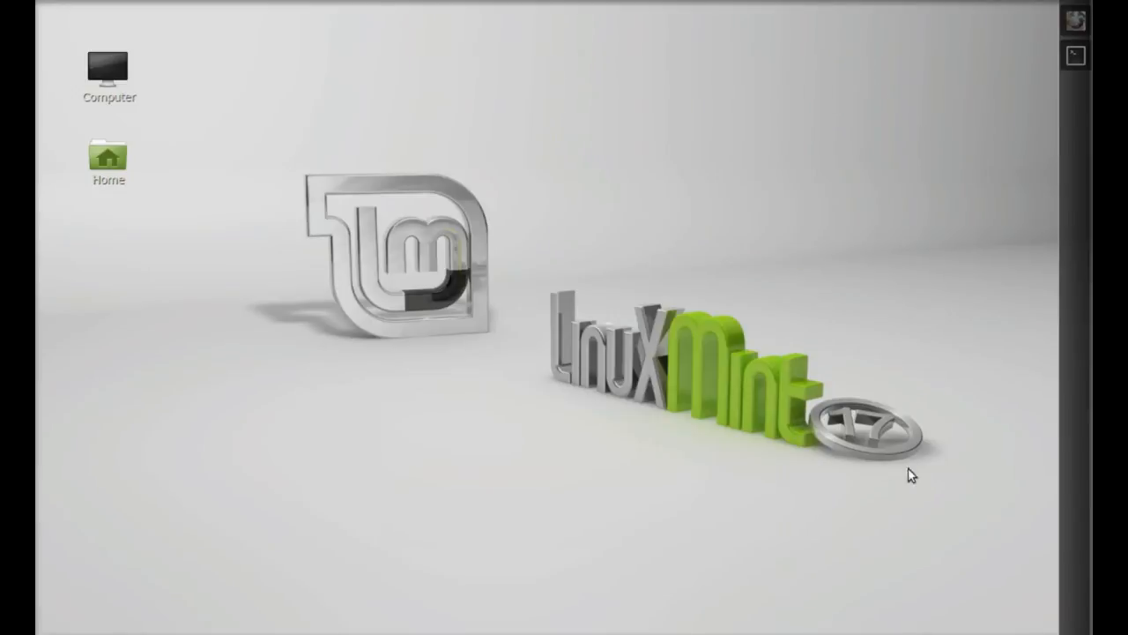
mouse_move(980, 497)
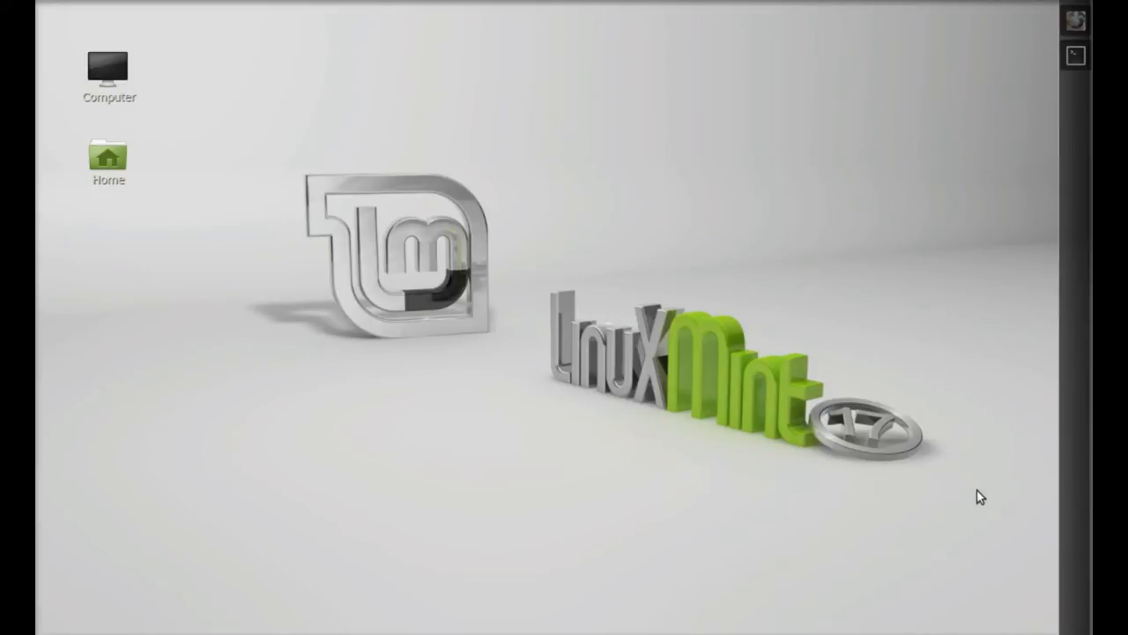